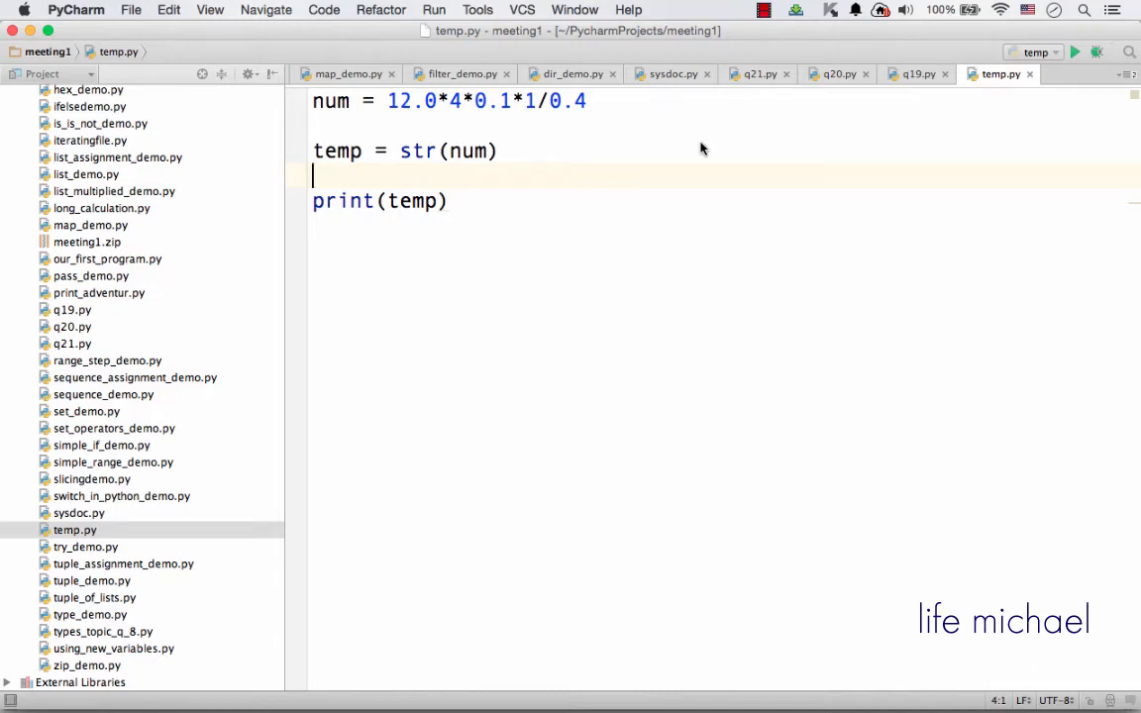
{"action": "mouse_move", "coordinate": [491, 17]}
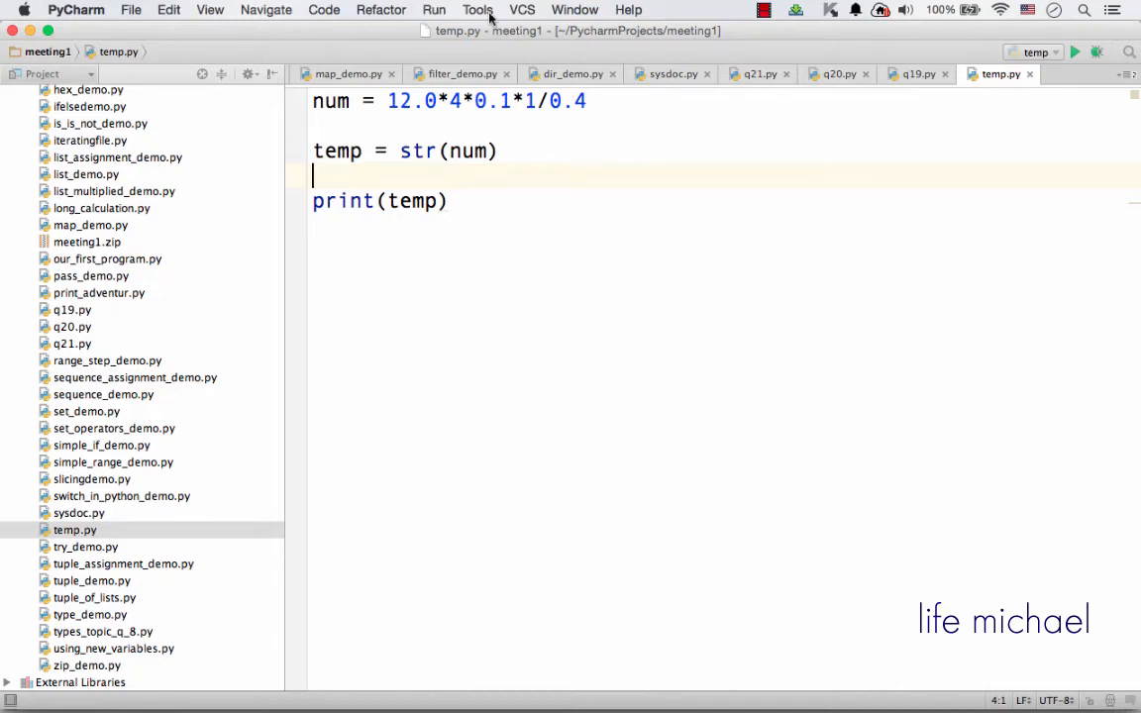
Launch the Python Console from the Tools menu.
{"action": "left_click", "coordinate": [477, 10]}
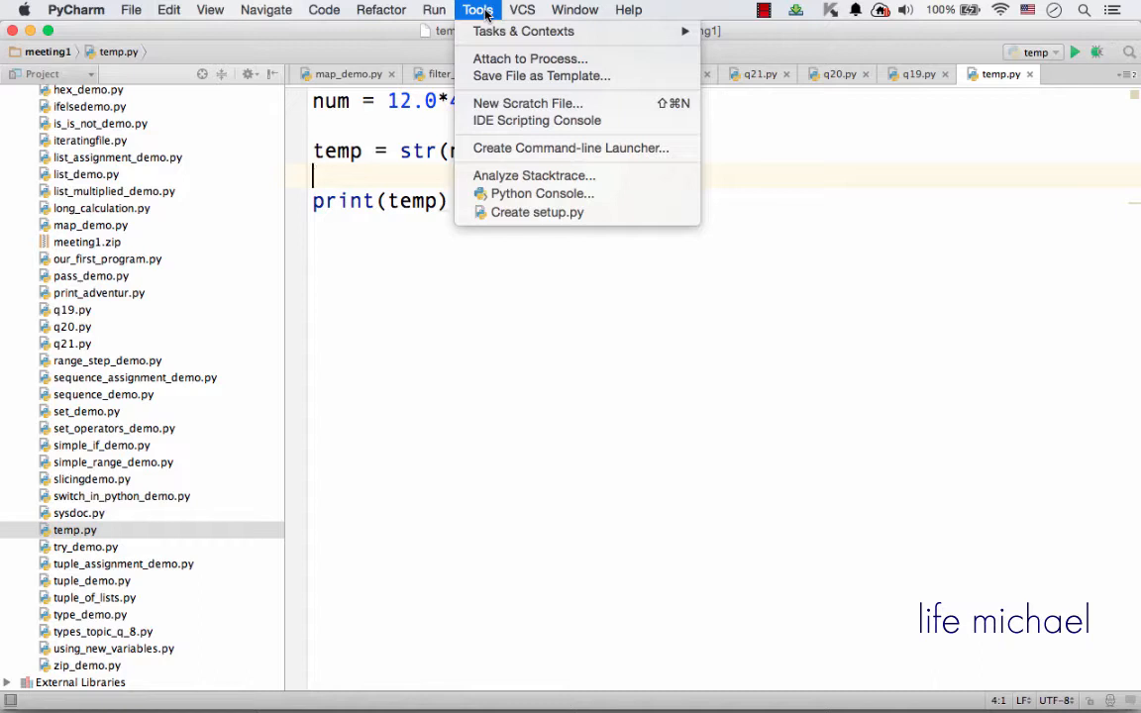
{"action": "mouse_move", "coordinate": [543, 194]}
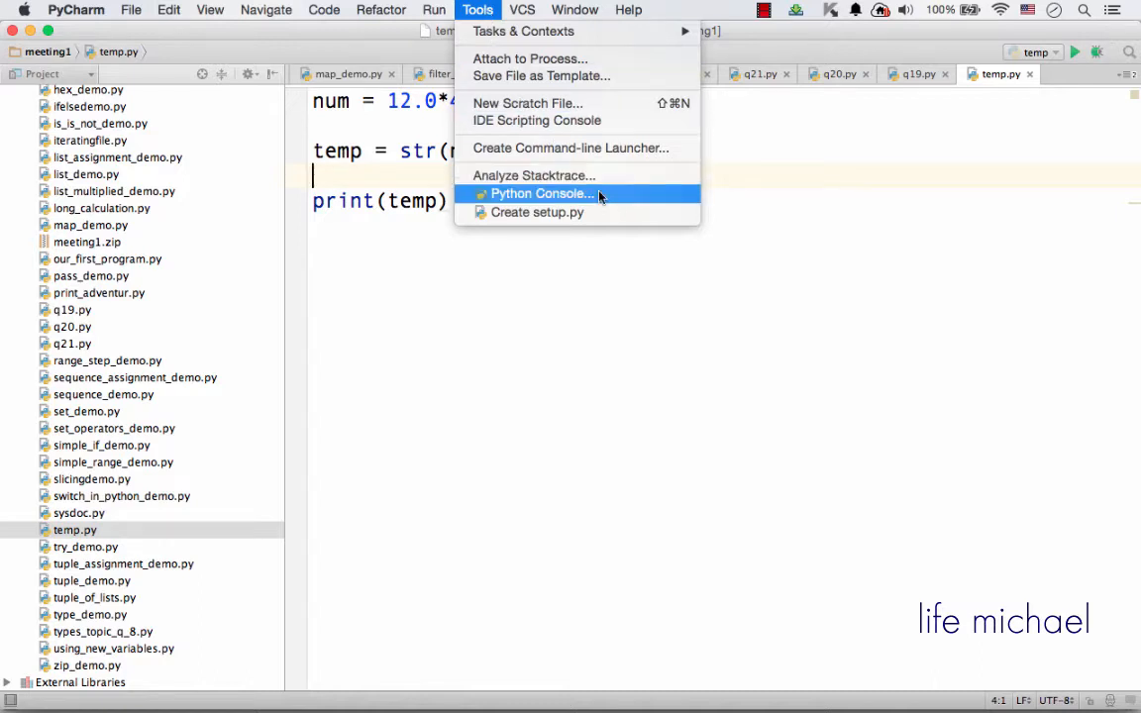
{"action": "left_click", "coordinate": [543, 194]}
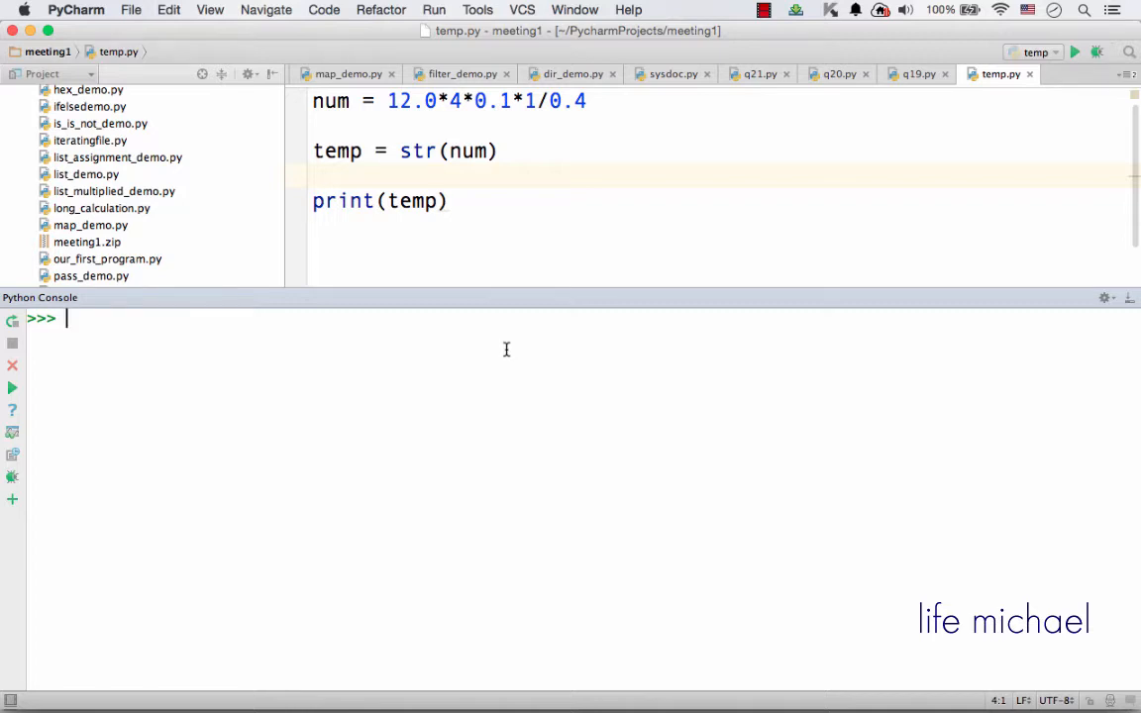
Assign a = 3 and b = 4 in the console.
{"action": "type", "text": "a = 3"}
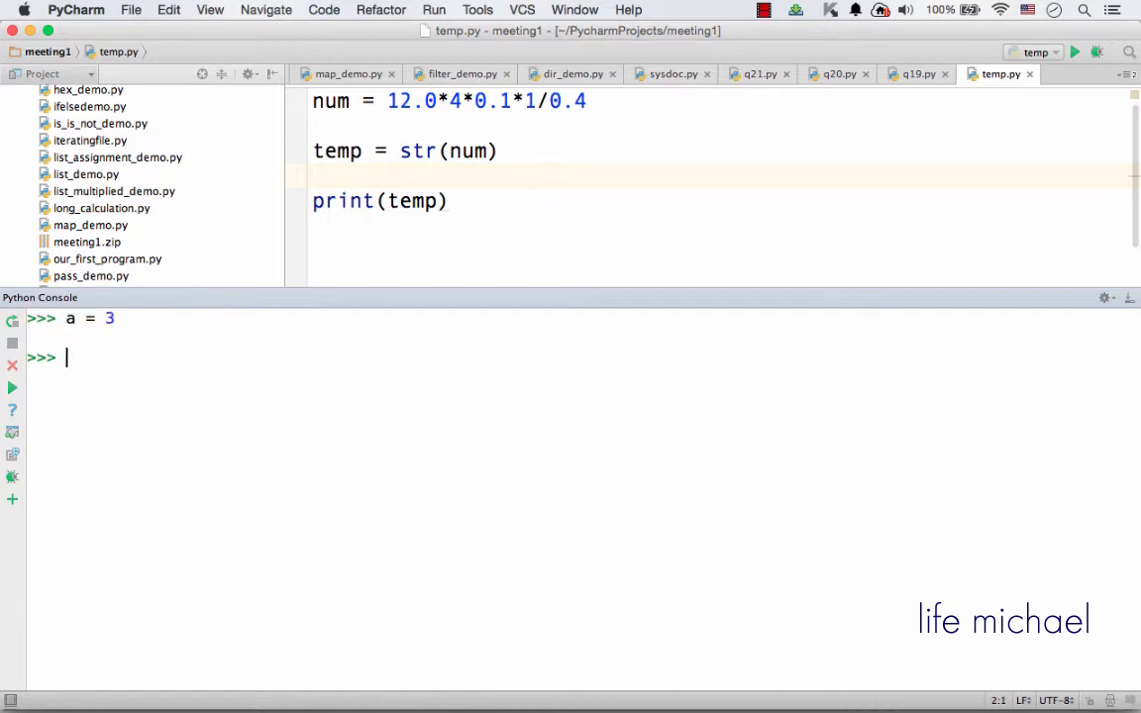
{"action": "type", "text": "b"}
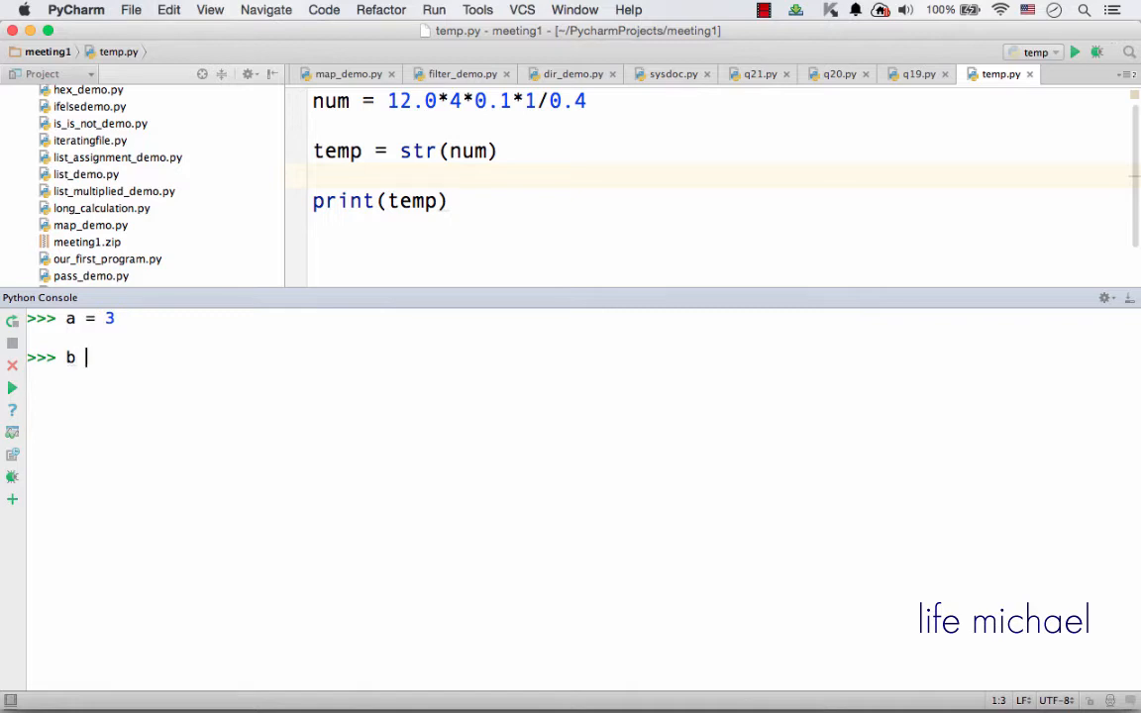
{"action": "type", "text": "= 4"}
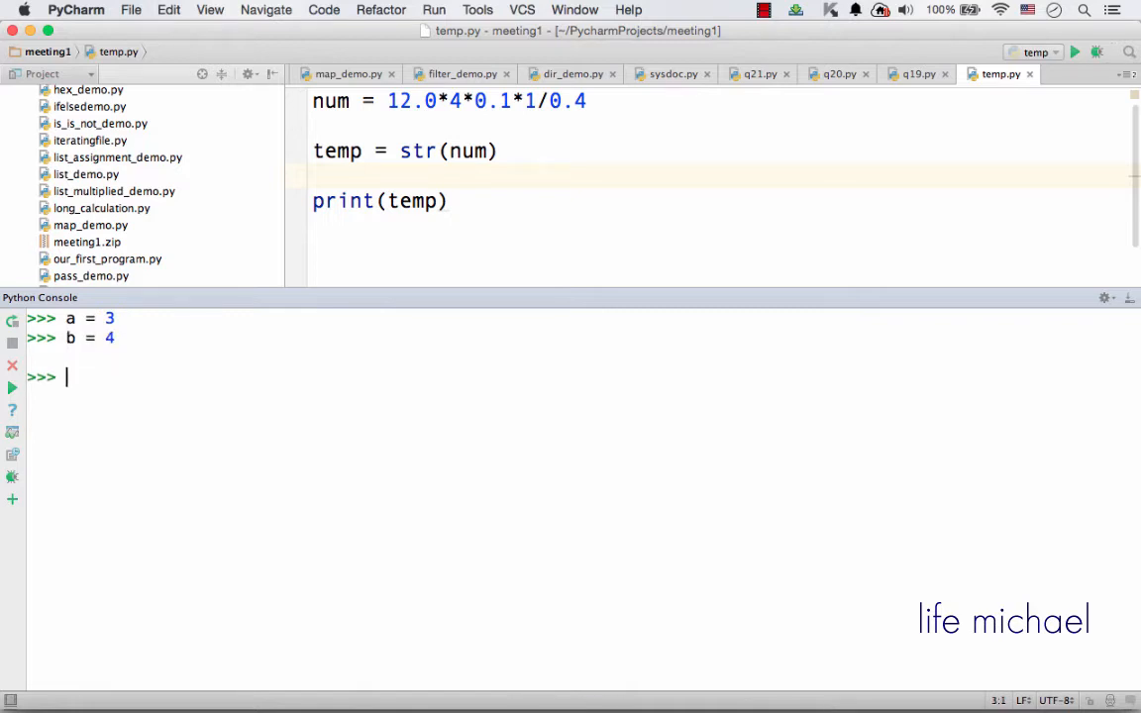
Define sum(numA,numB) that sets temp = a+b and returns temp.
{"action": "type", "text": "def"}
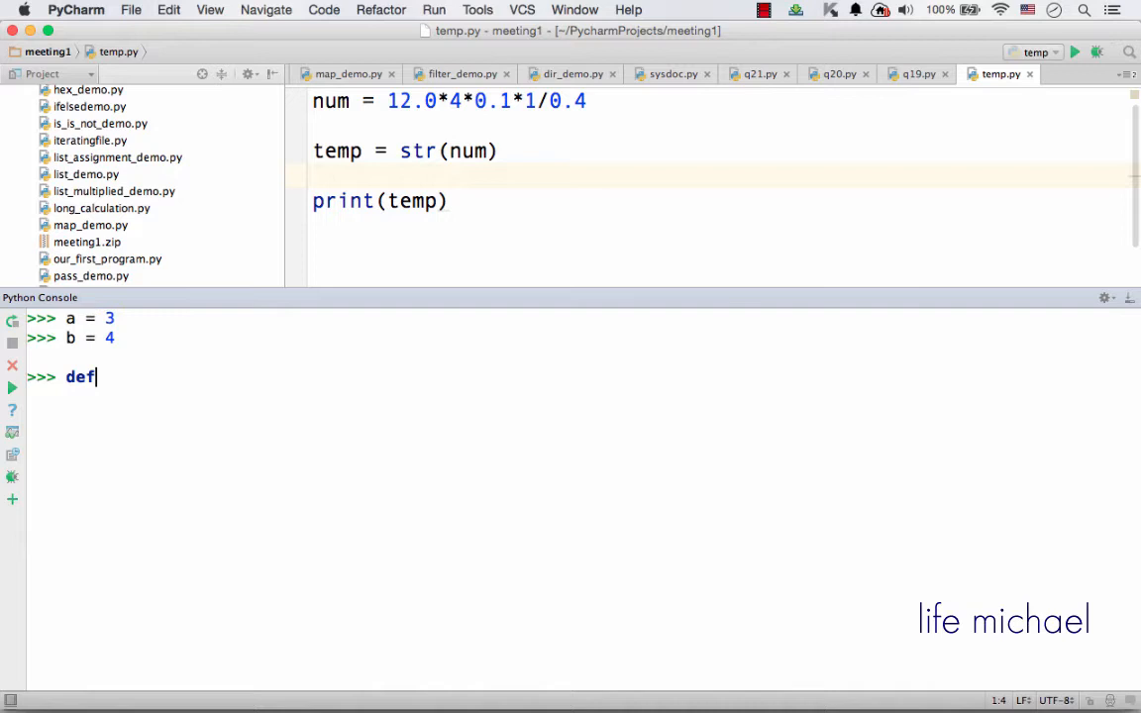
{"action": "type", "text": "su"}
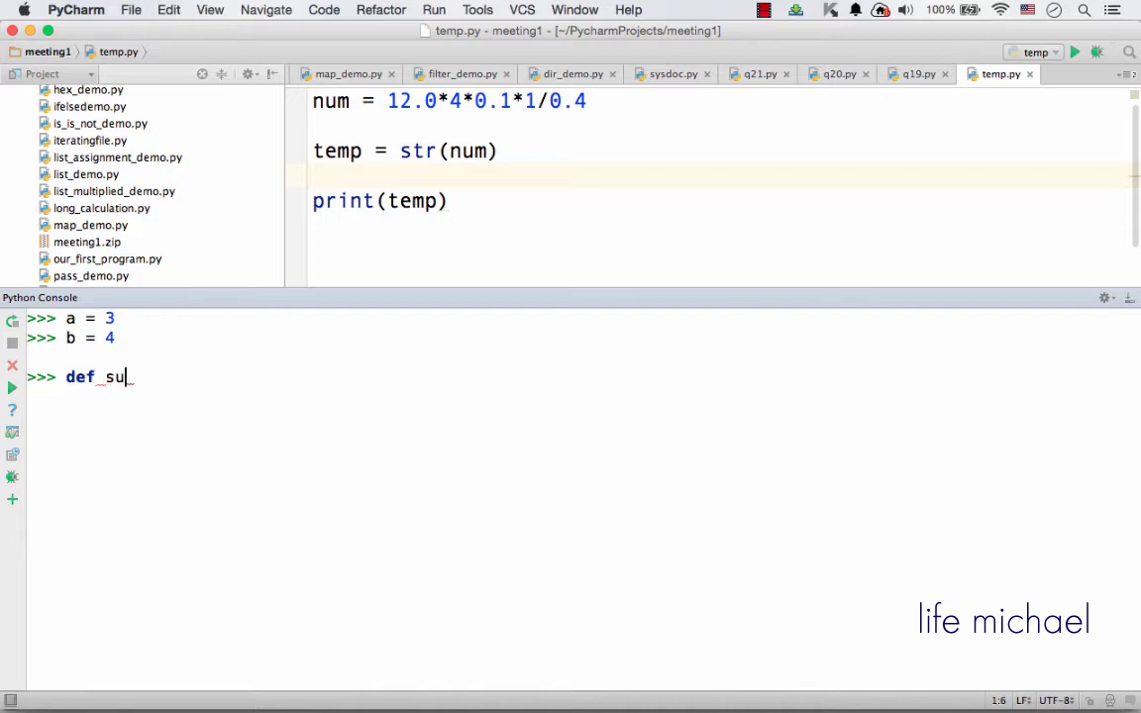
{"action": "type", "text": "m()"}
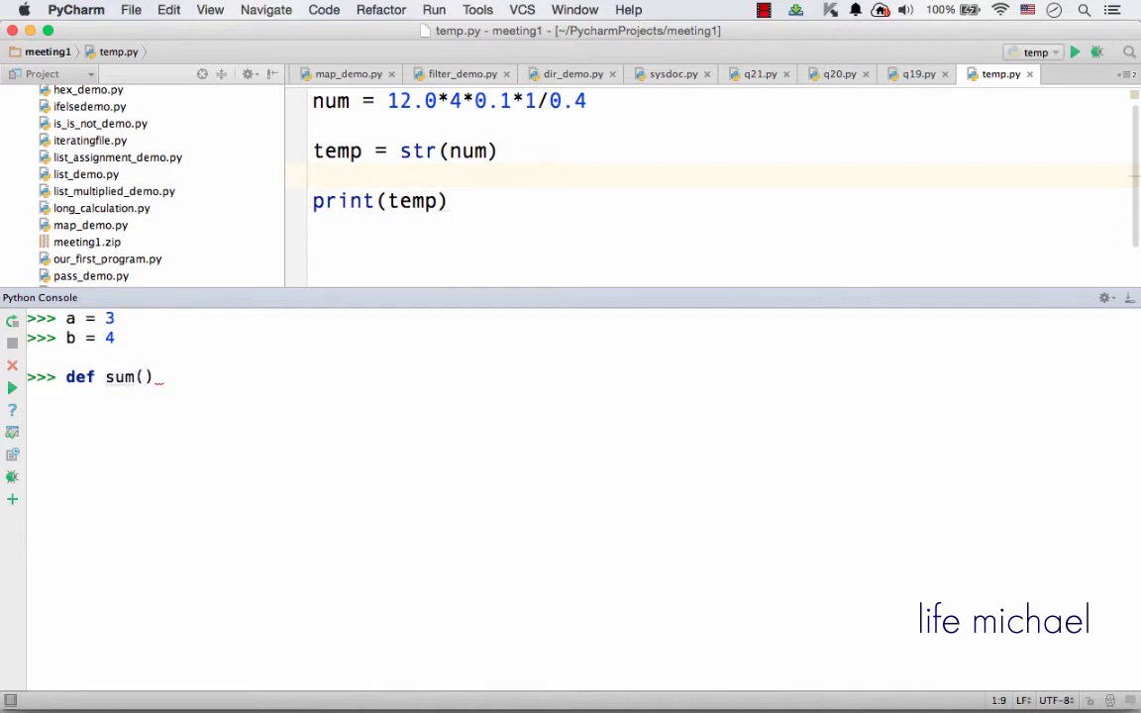
{"action": "type", "text": "numA,num"}
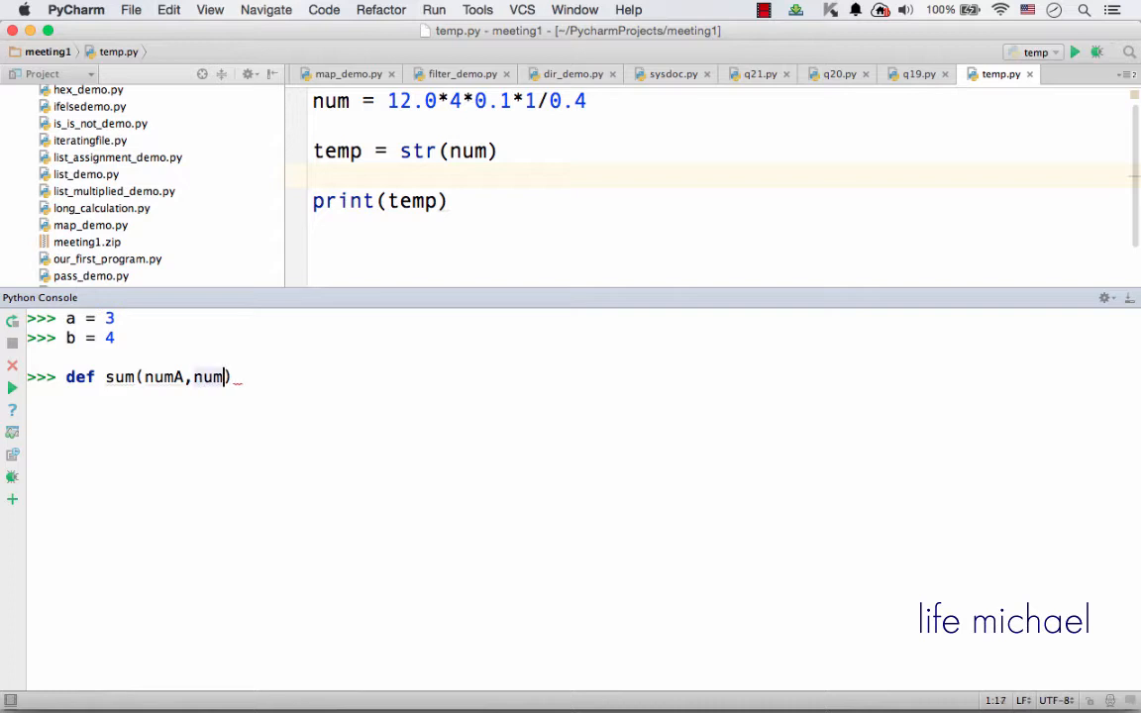
{"action": "type", "text": "B"}
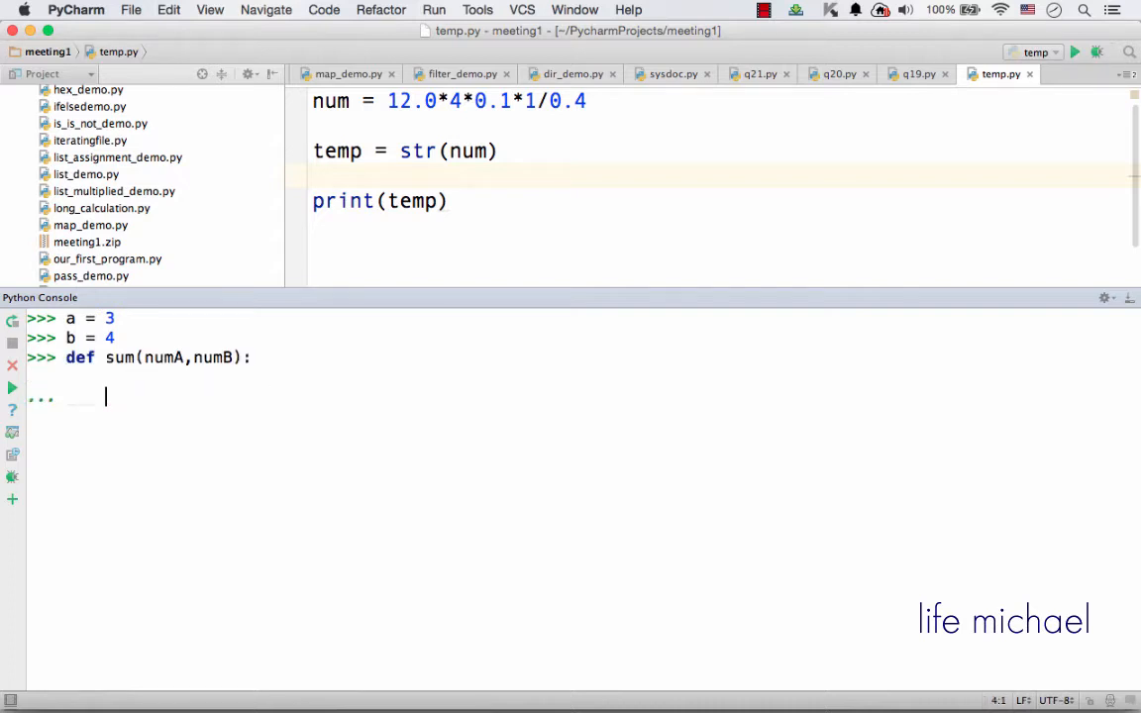
{"action": "type", "text": "te"}
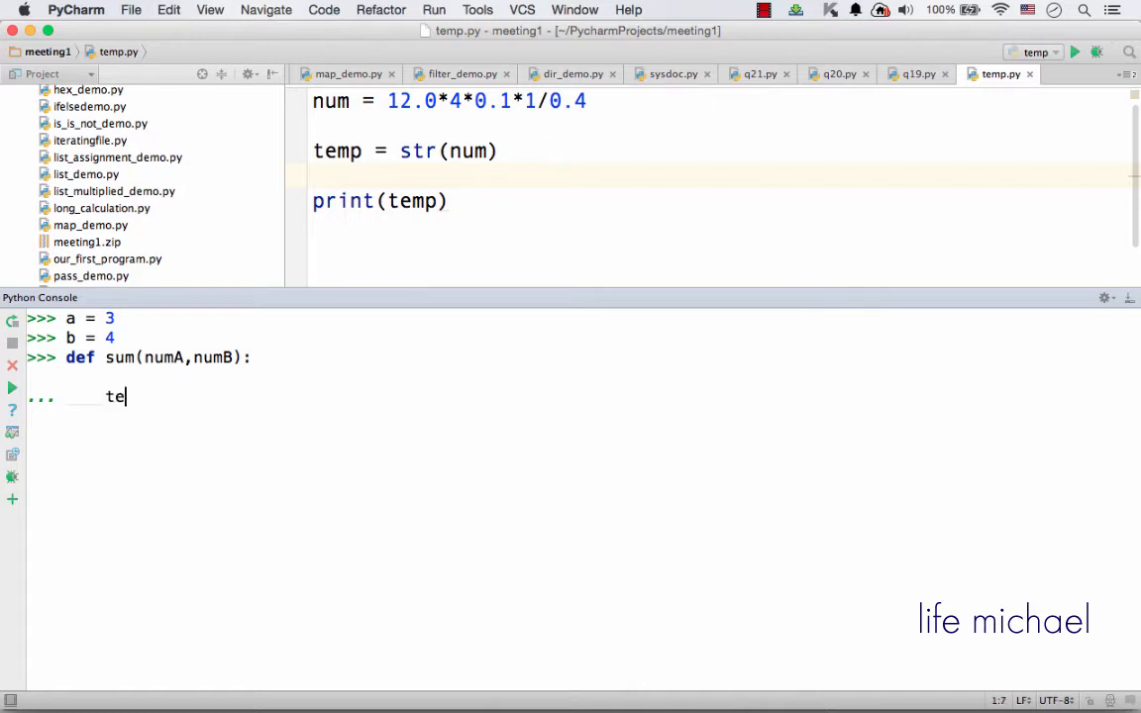
{"action": "type", "text": "mp"}
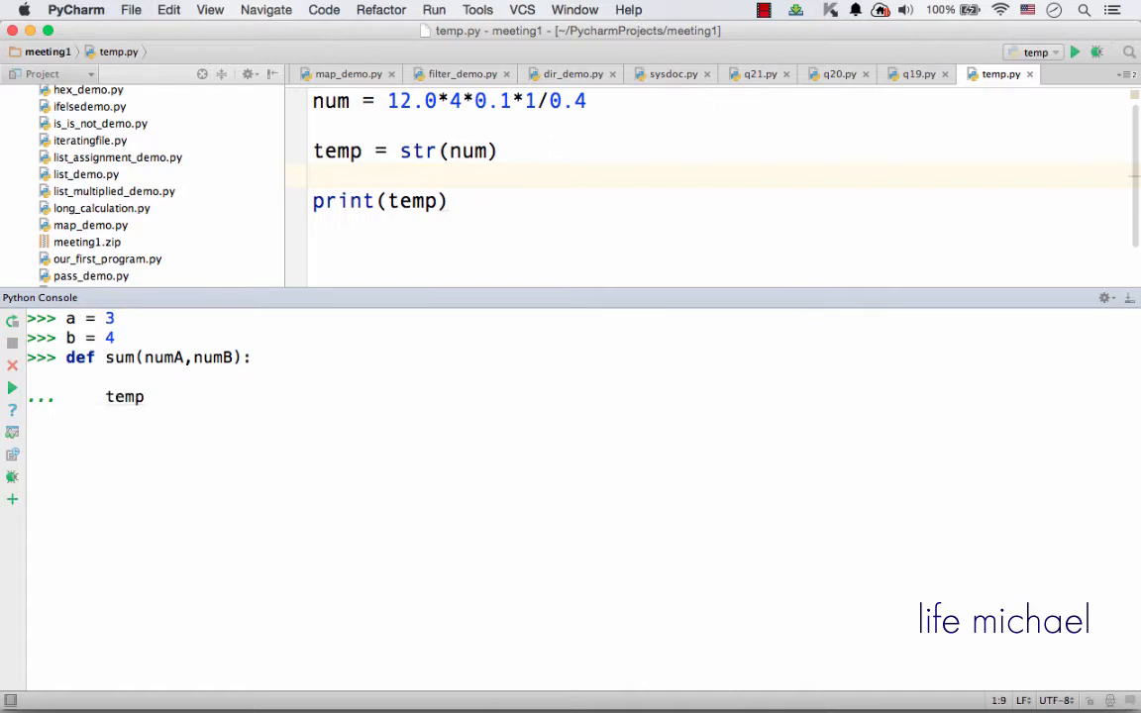
{"action": "type", "text": "= a"}
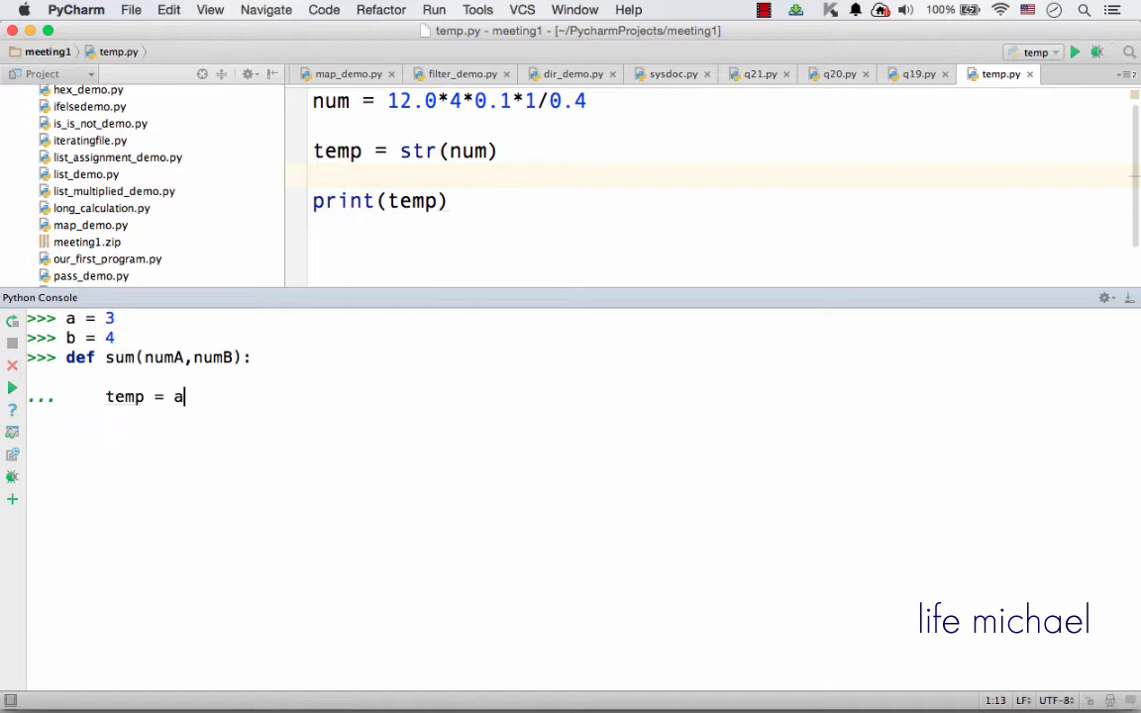
{"action": "type", "text": "+b"}
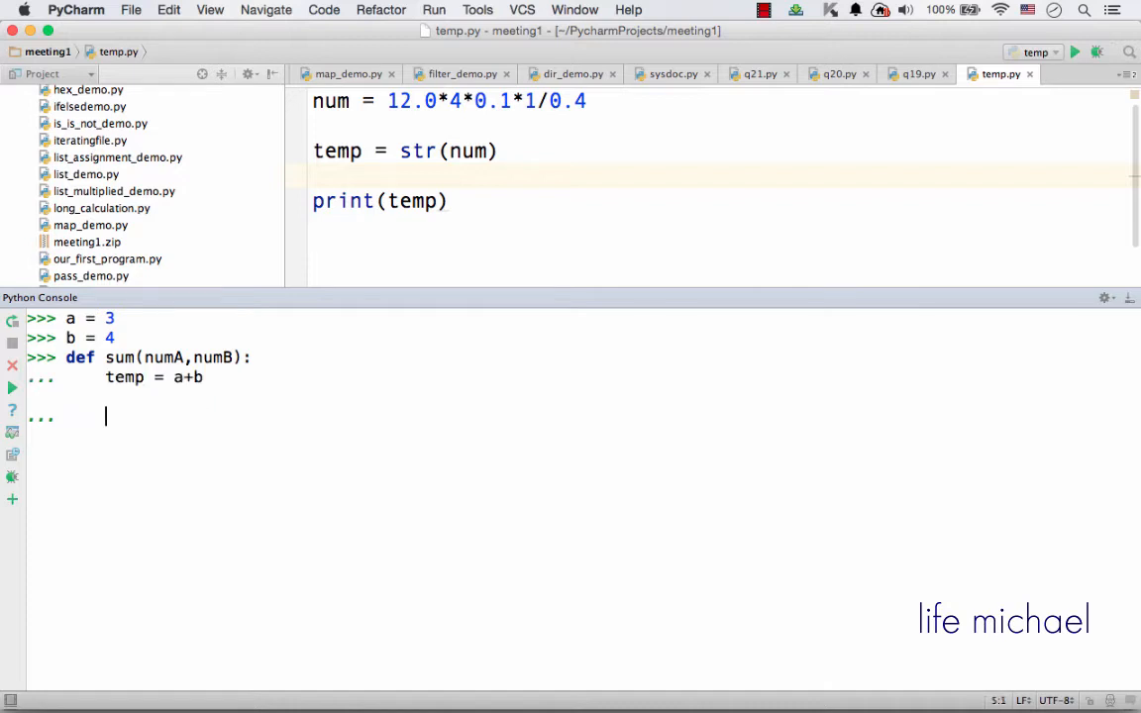
{"action": "type", "text": "return te"}
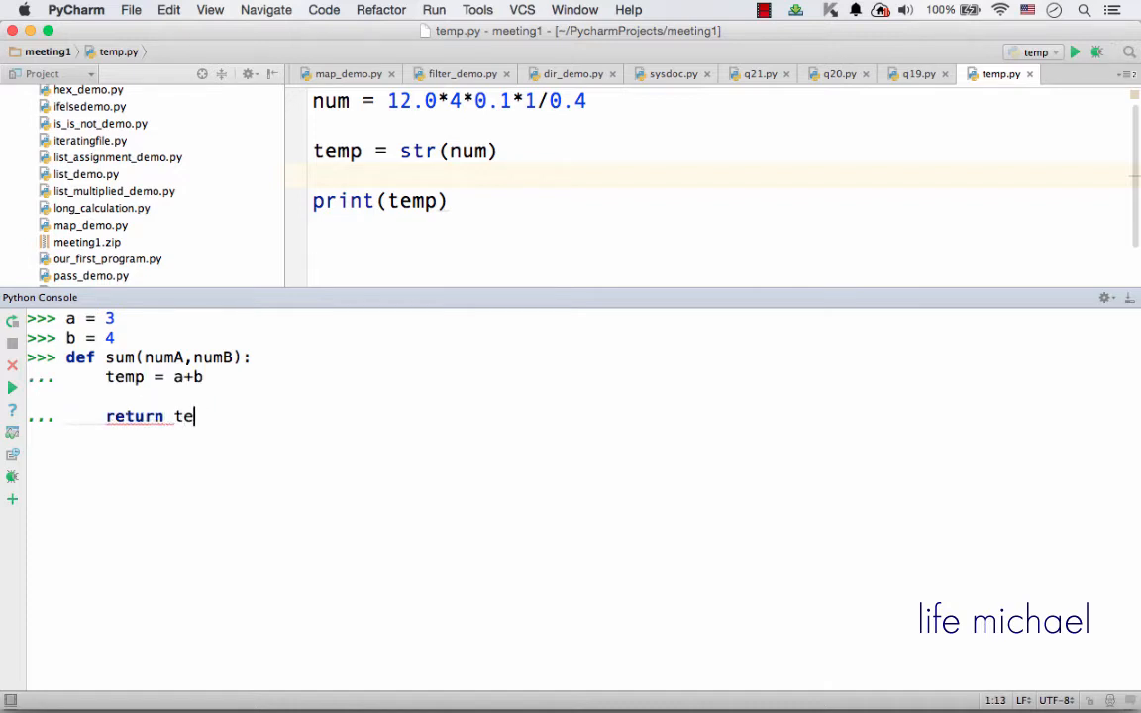
{"action": "key", "text": "enter"}
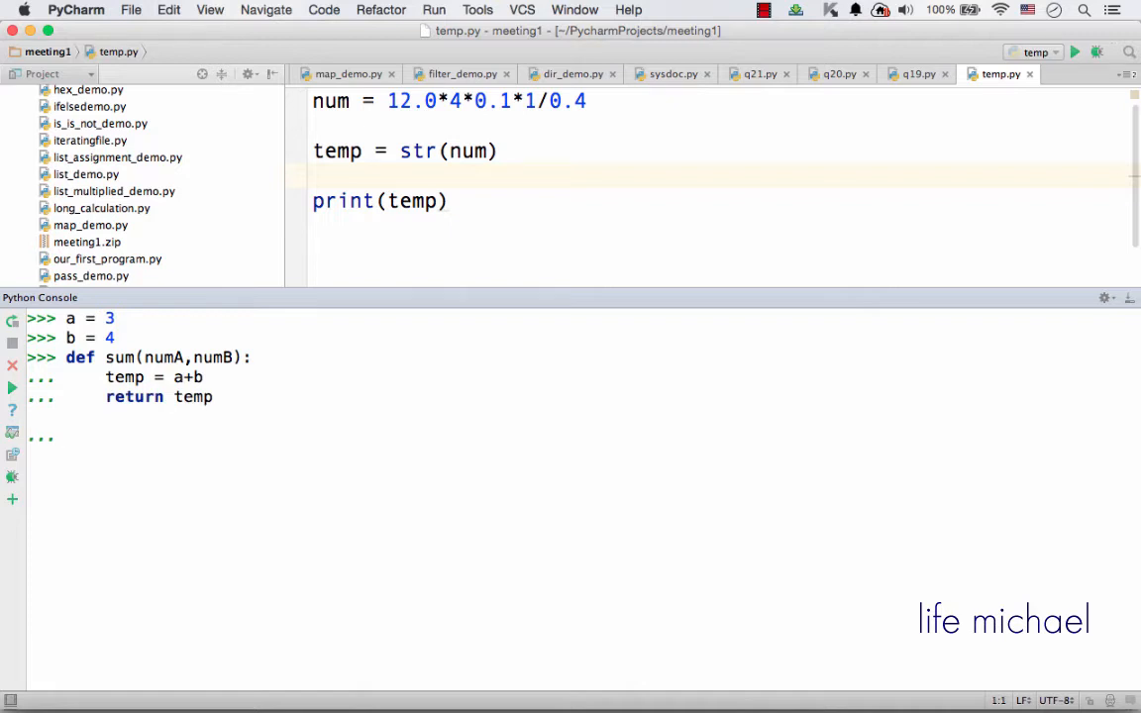
Submit the function definition and evaluate sum(a,b) to get 7.
{"action": "key", "text": "enter"}
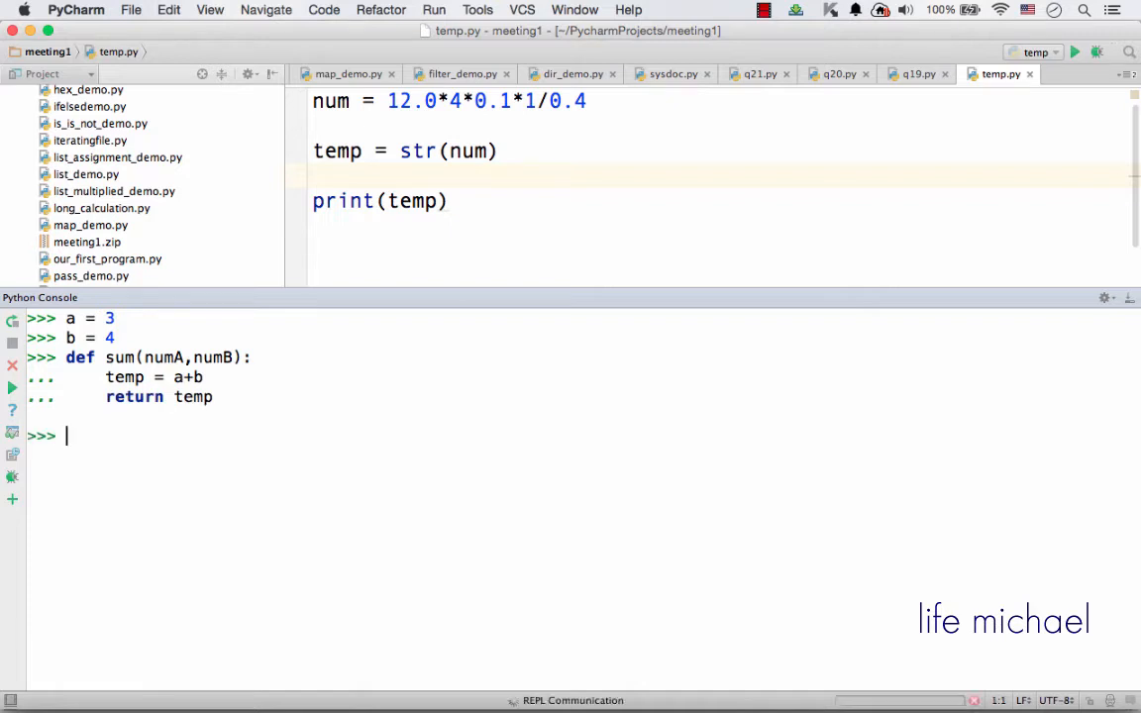
{"action": "key", "text": "enter"}
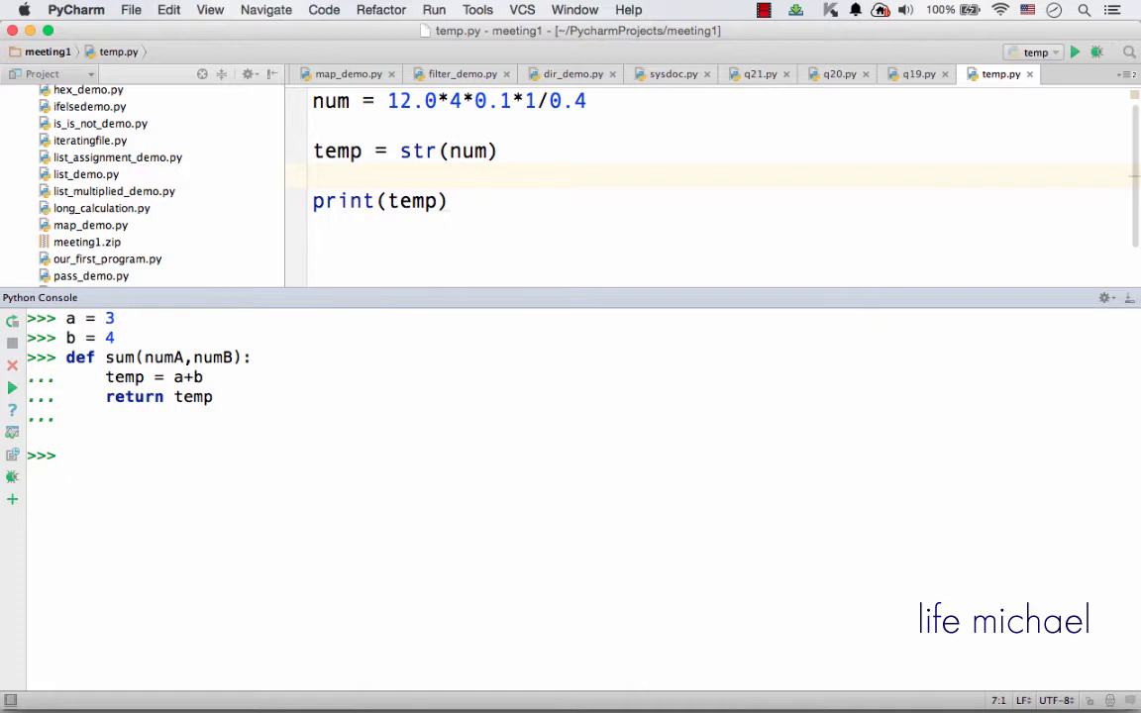
{"action": "type", "text": "sum"}
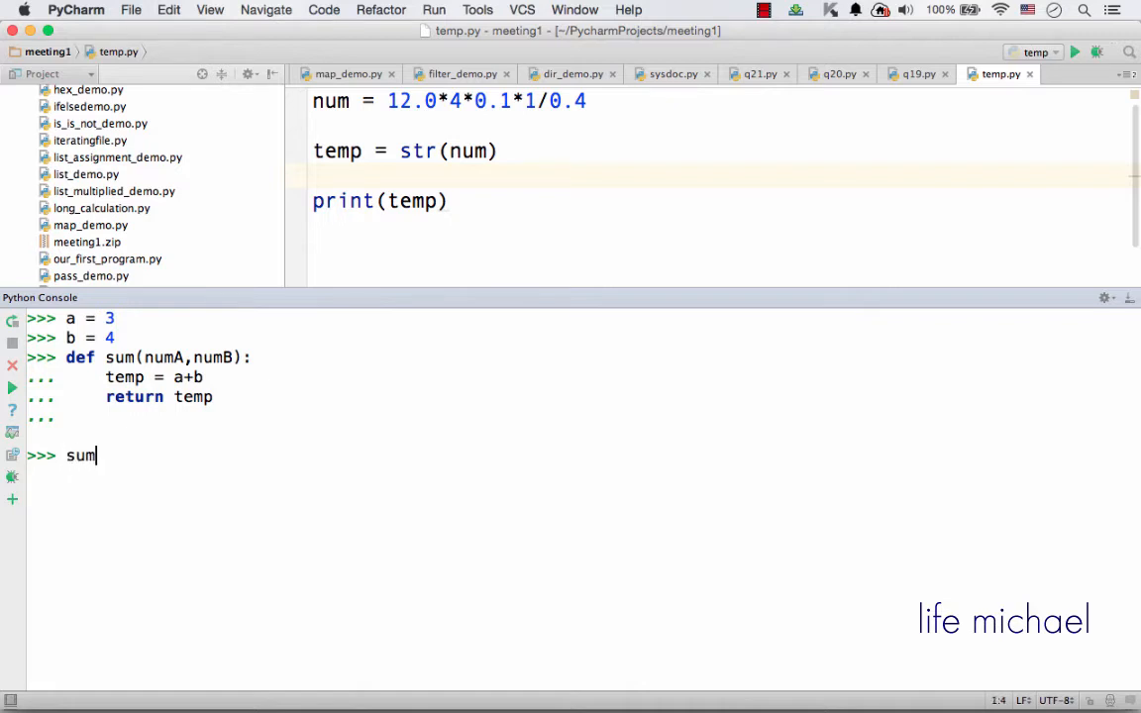
{"action": "type", "text": "(a,b"}
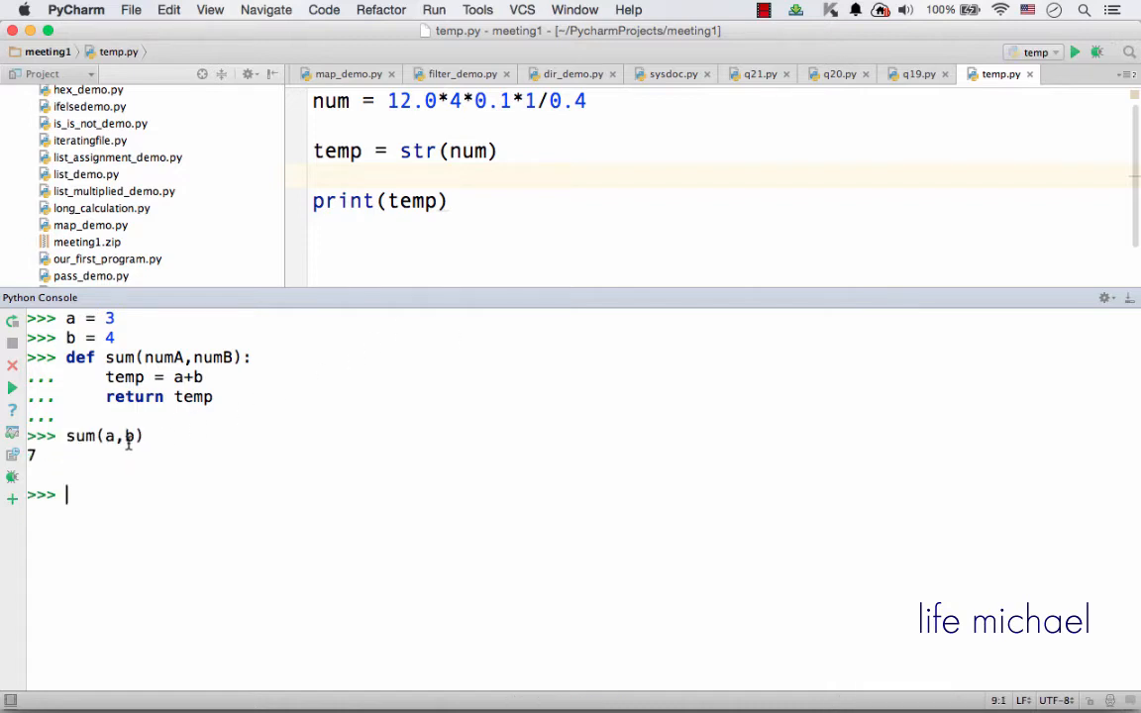
{"action": "mouse_move", "coordinate": [110, 471]}
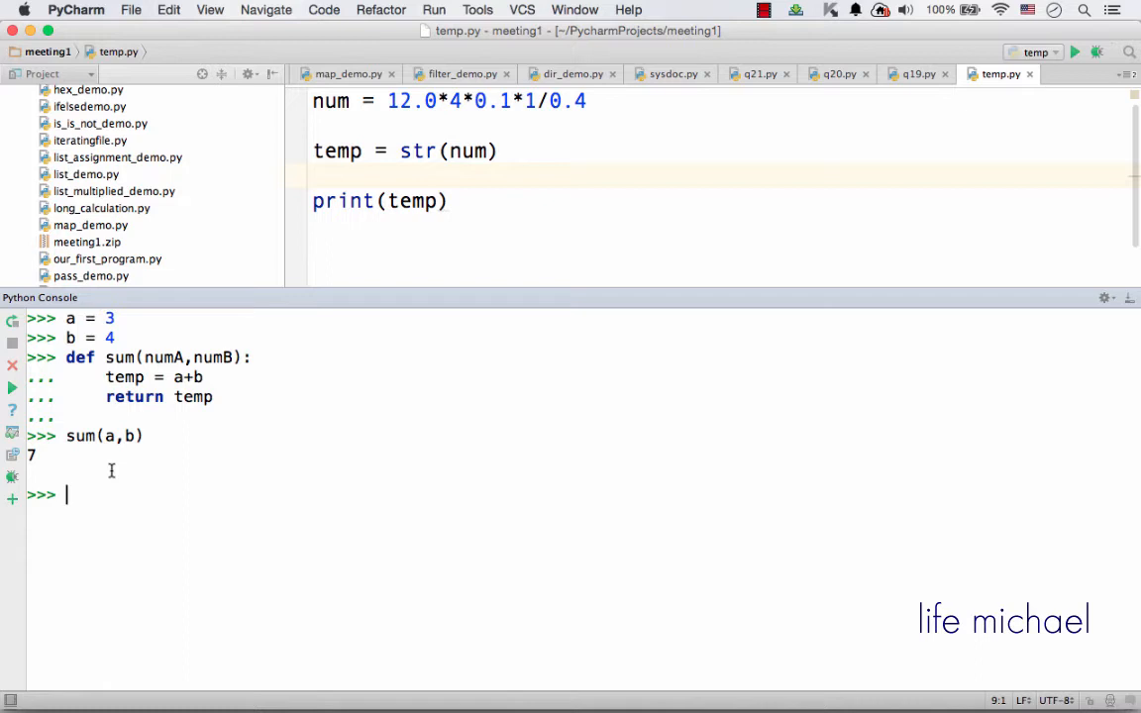
{"action": "mouse_move", "coordinate": [274, 493]}
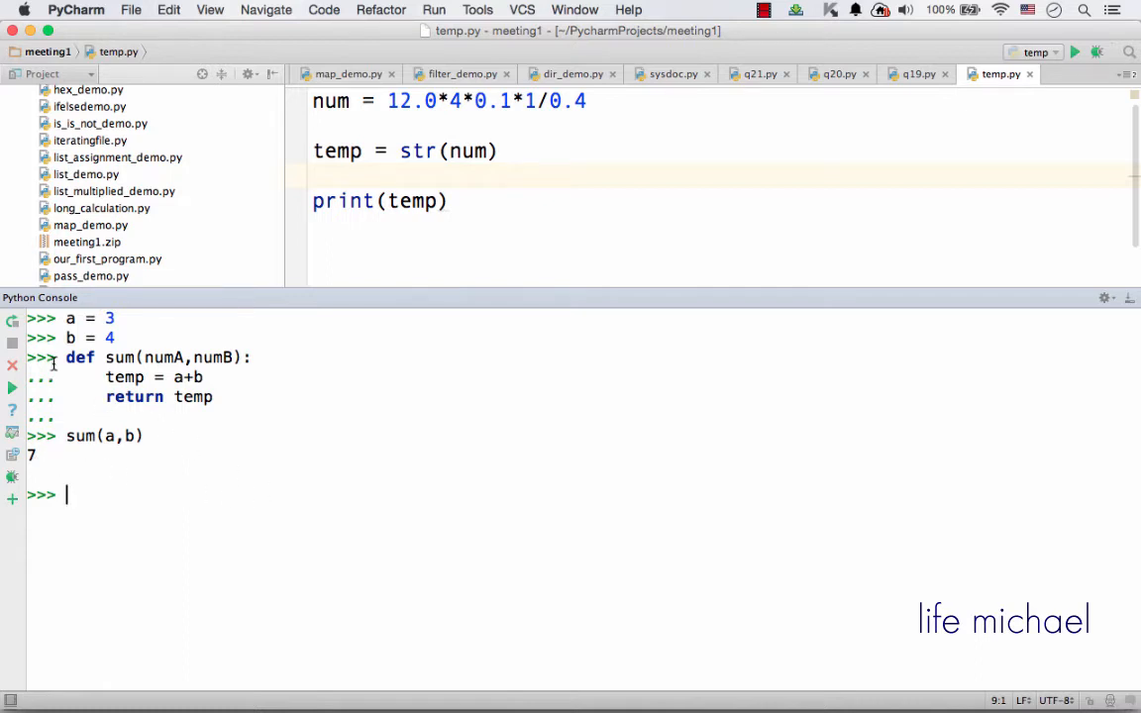
{"action": "mouse_move", "coordinate": [12, 329]}
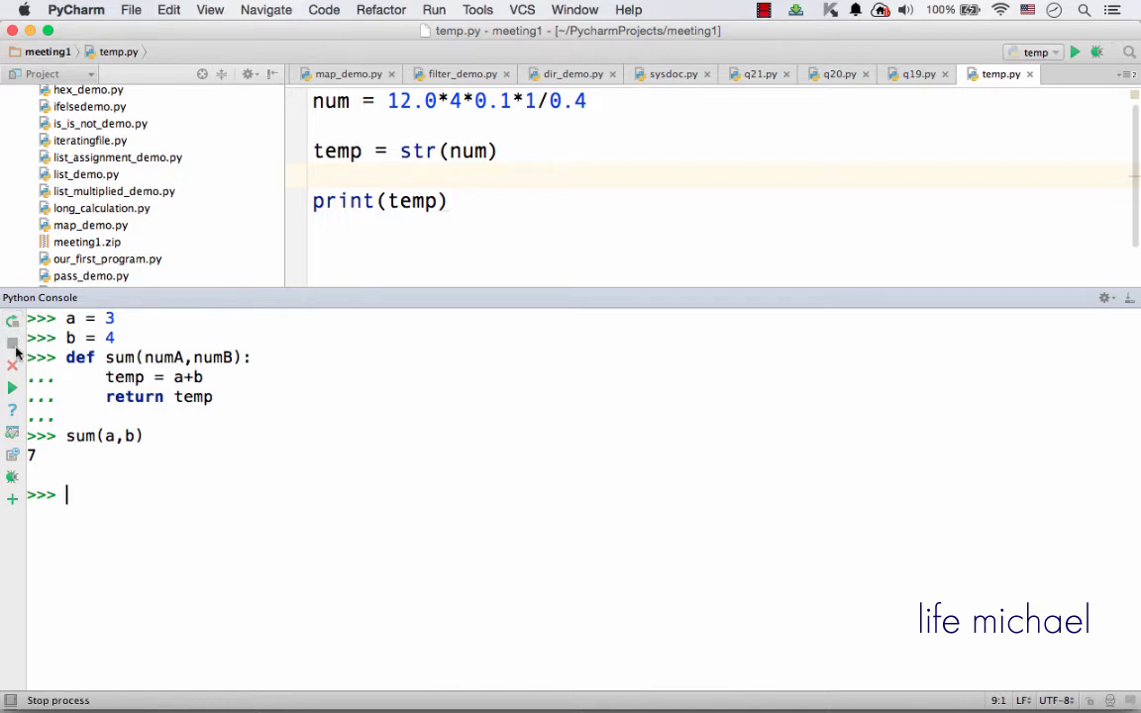
{"action": "mouse_move", "coordinate": [11, 434]}
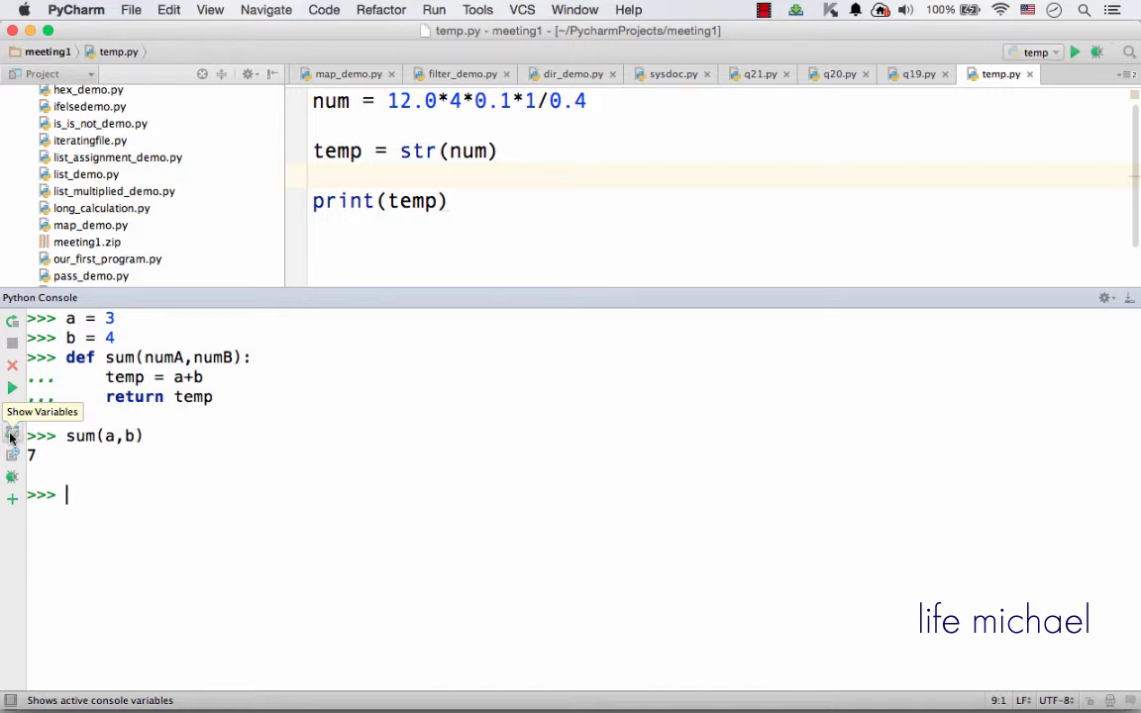
{"action": "left_click", "coordinate": [11, 435]}
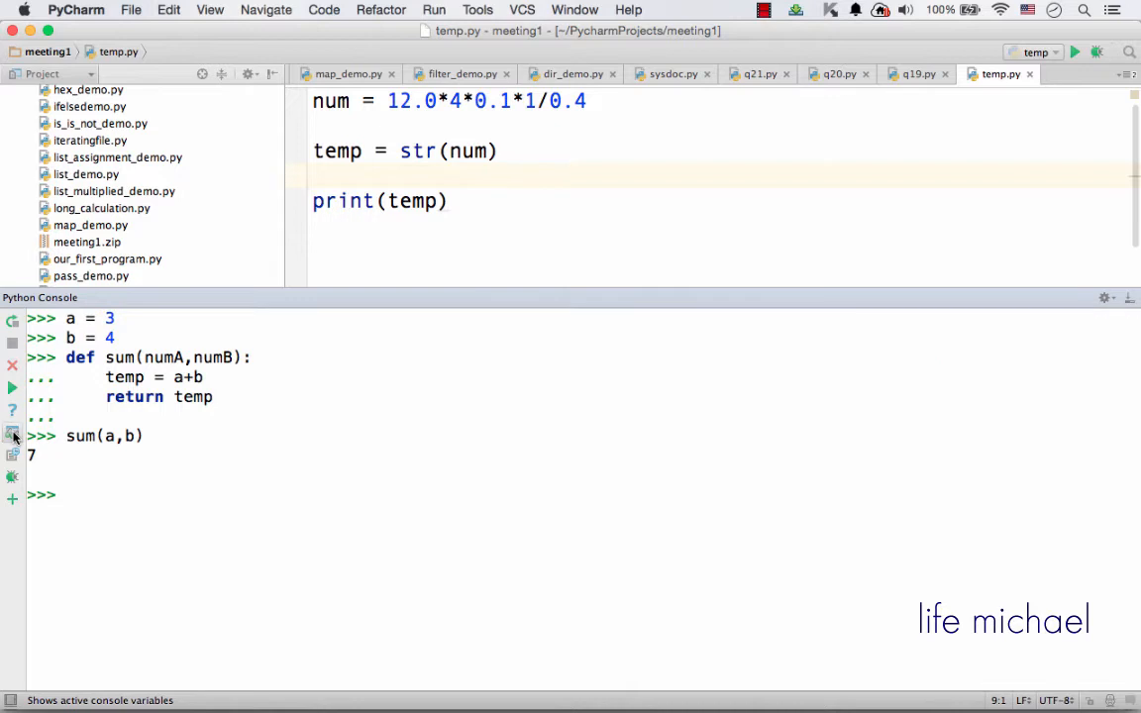
{"action": "mouse_move", "coordinate": [24, 386]}
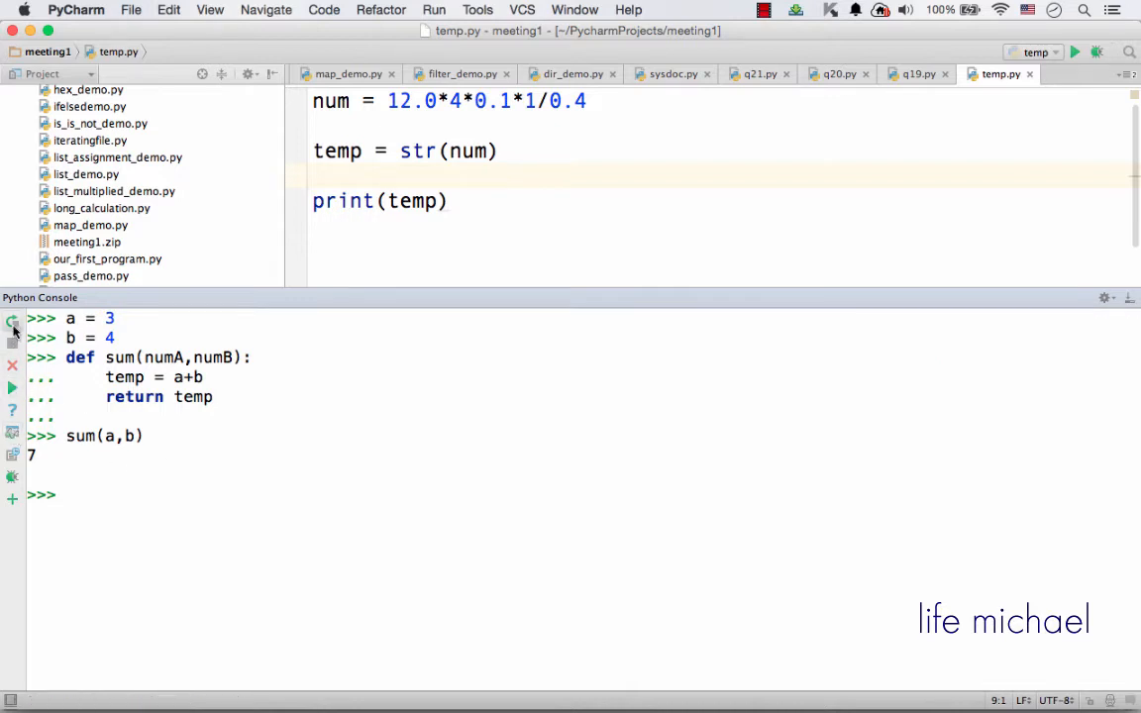
{"action": "mouse_move", "coordinate": [12, 317]}
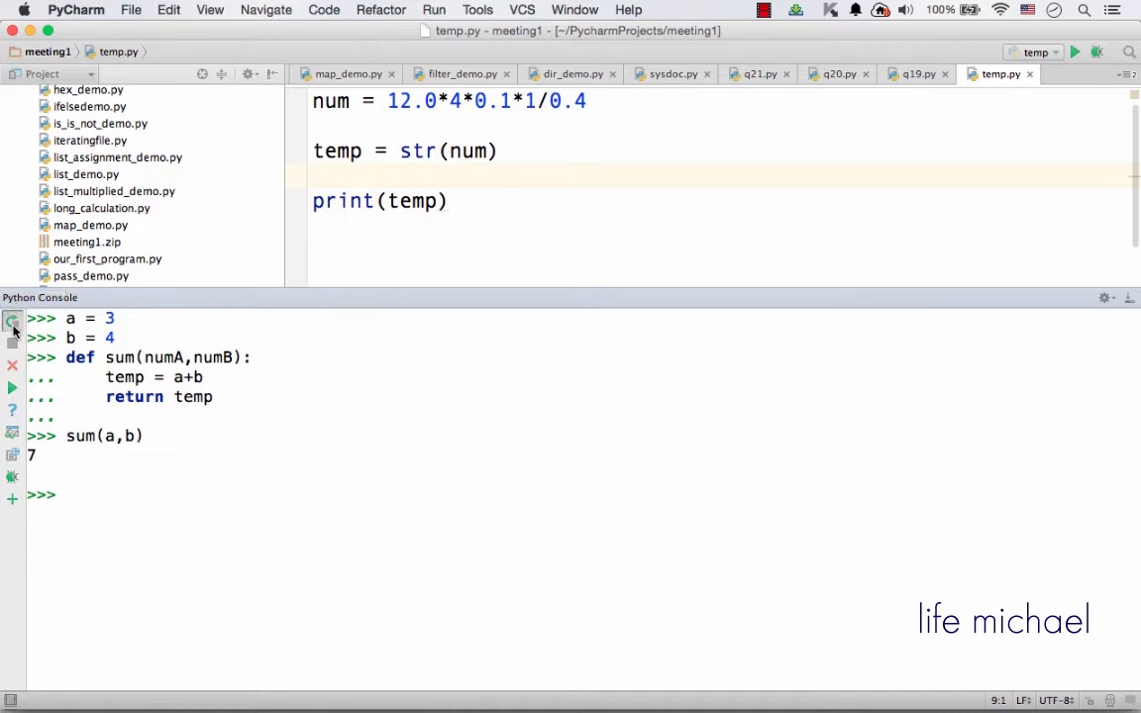
Rerun the console to start a fresh session without the earlier names.
{"action": "left_click", "coordinate": [12, 317]}
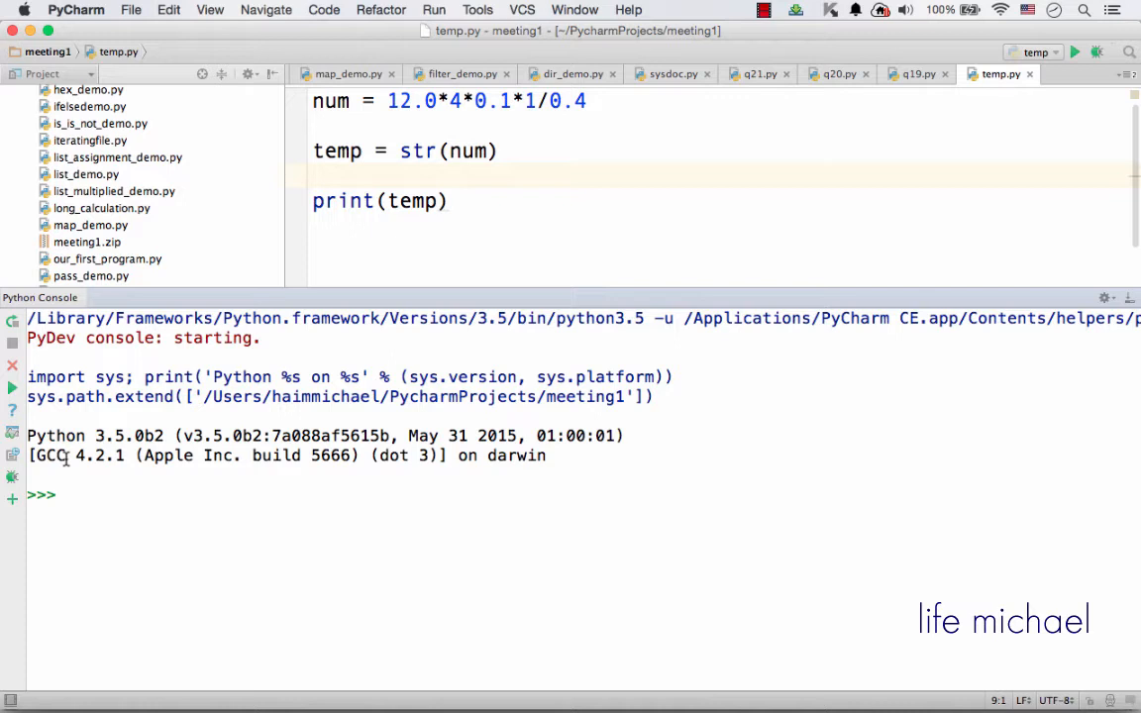
{"action": "mouse_move", "coordinate": [12, 440]}
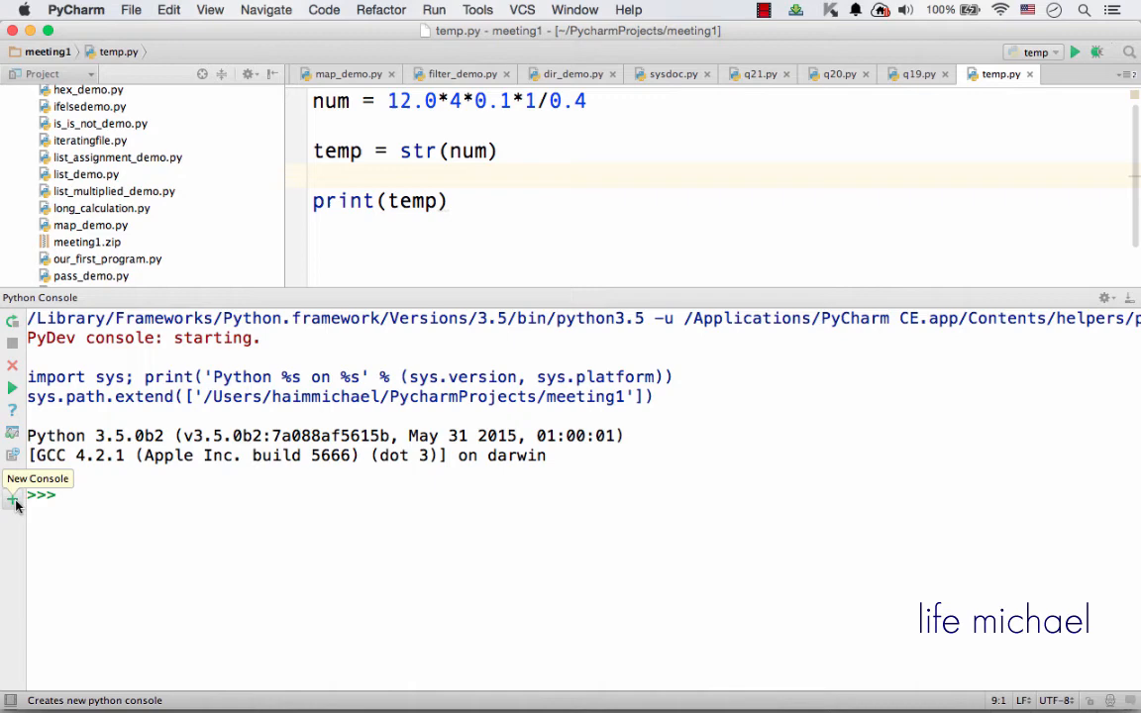
Create additional Python console sessions with New Console.
{"action": "left_click", "coordinate": [12, 499]}
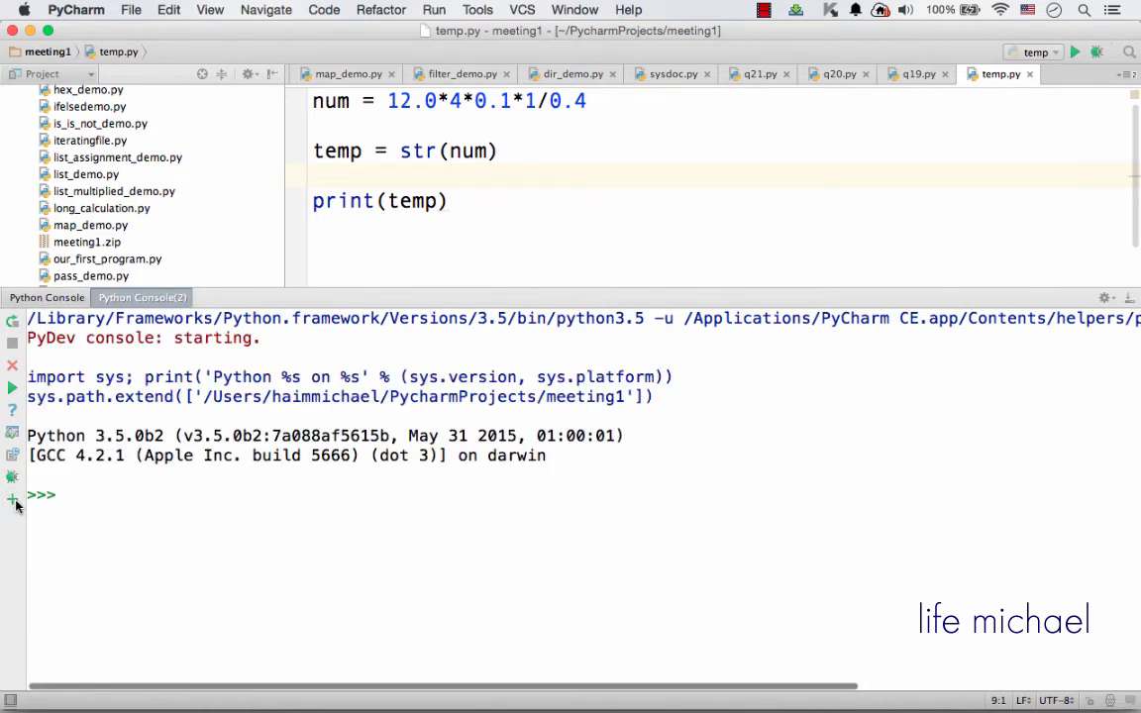
{"action": "left_click", "coordinate": [12, 503]}
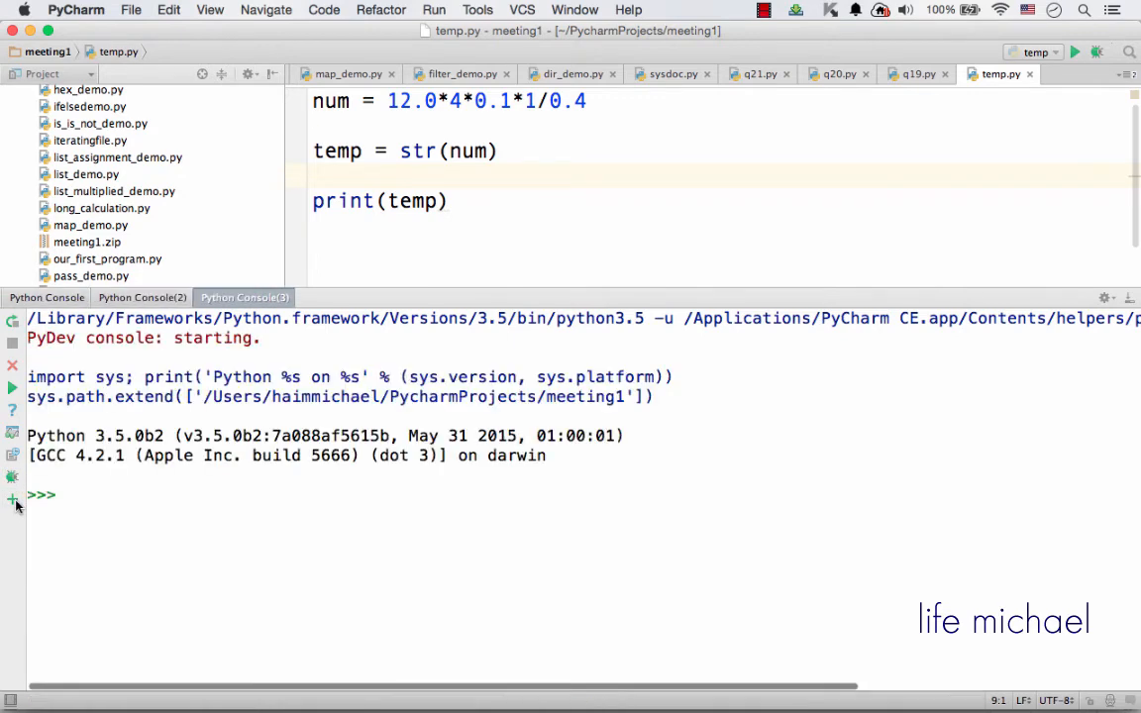
{"action": "left_click", "coordinate": [12, 499]}
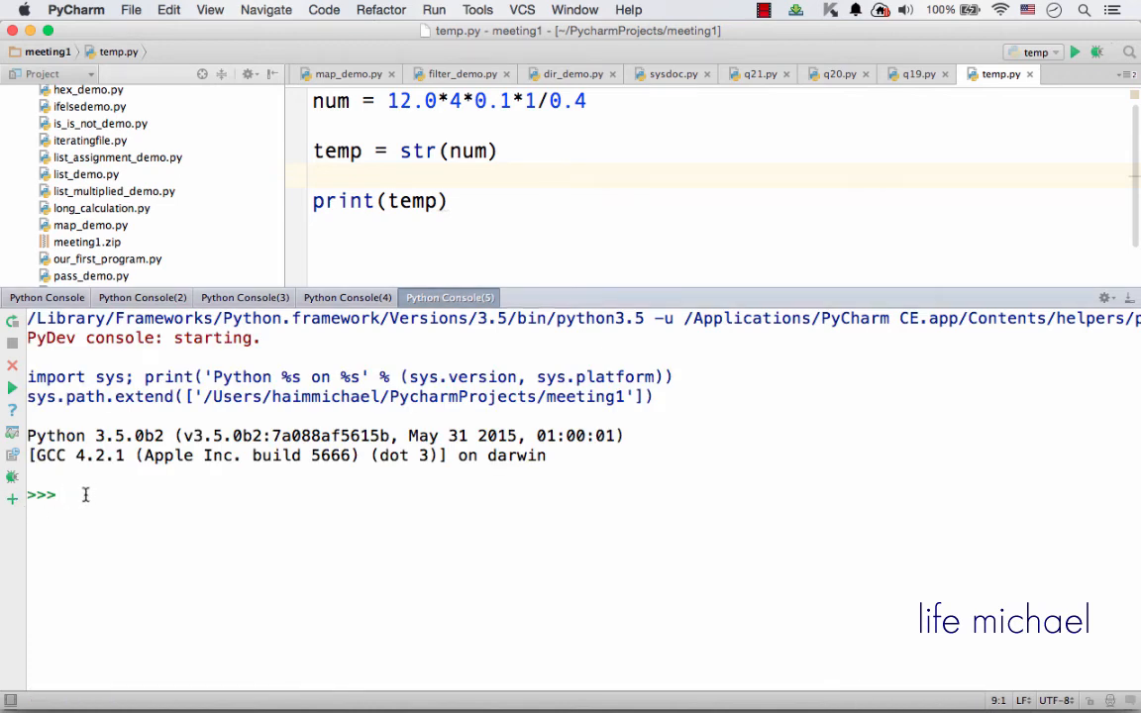
Set a in the newest console, switching to Console(4) in between, and print(a).
{"action": "type", "text": "a"}
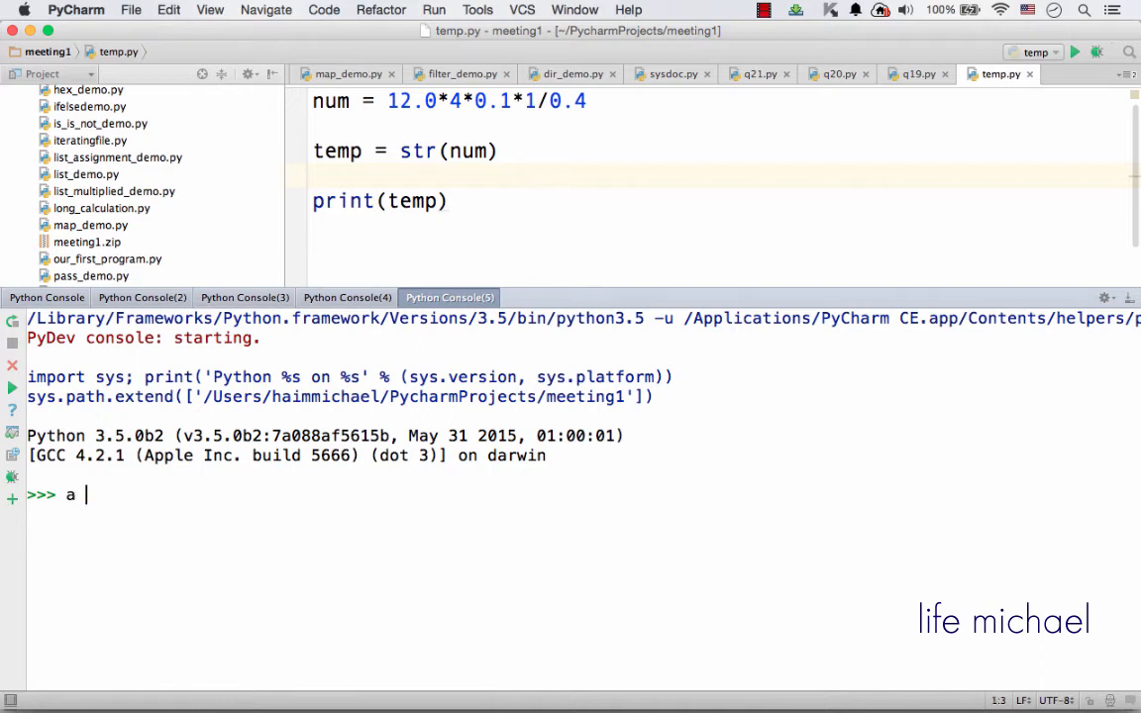
{"action": "type", "text": "= 3"}
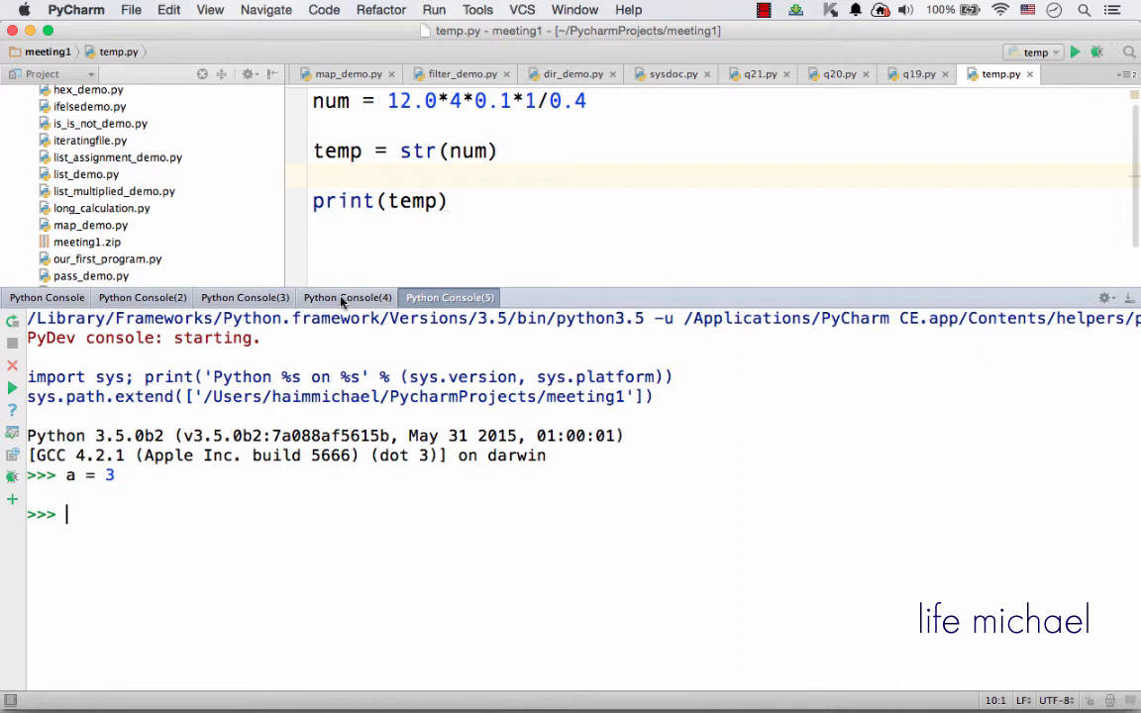
{"action": "left_click", "coordinate": [346, 297]}
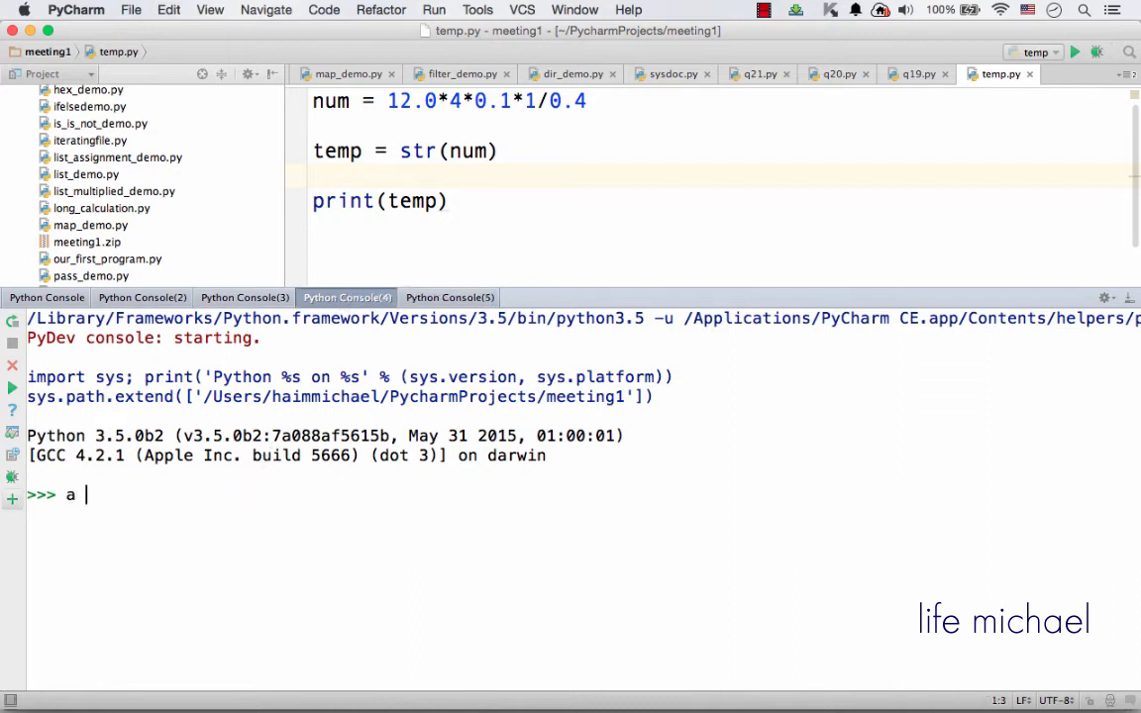
{"action": "type", "text": "= 7"}
{"action": "type", "text": "p"}
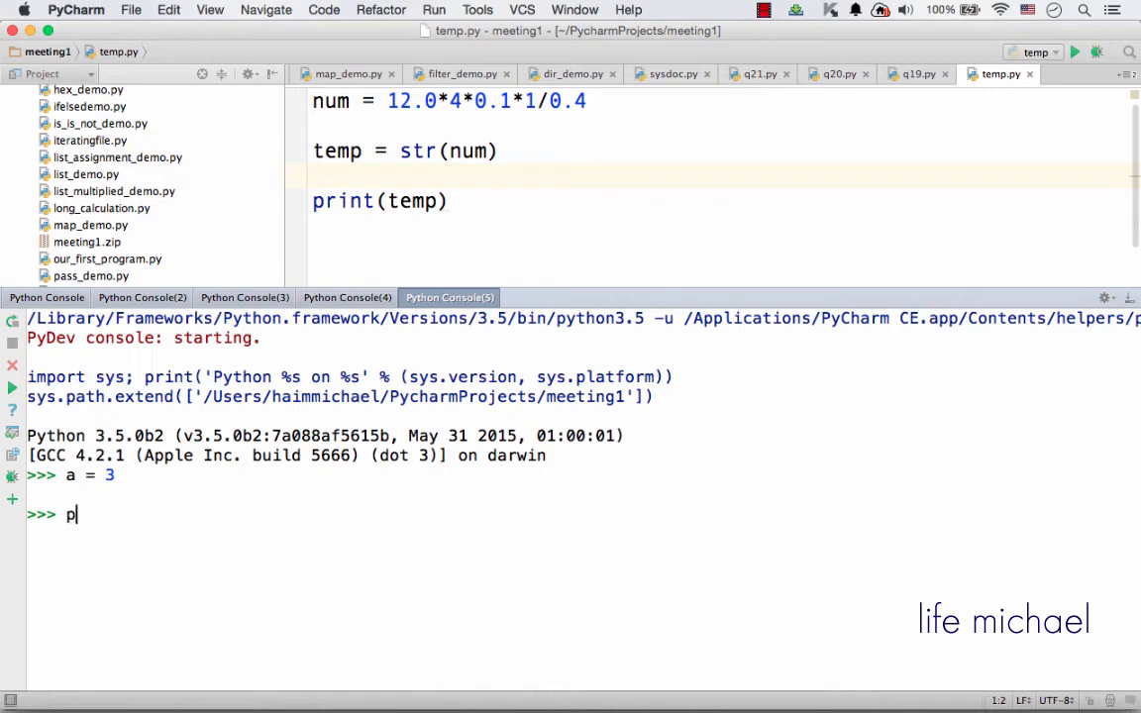
{"action": "type", "text": "rint(a)"}
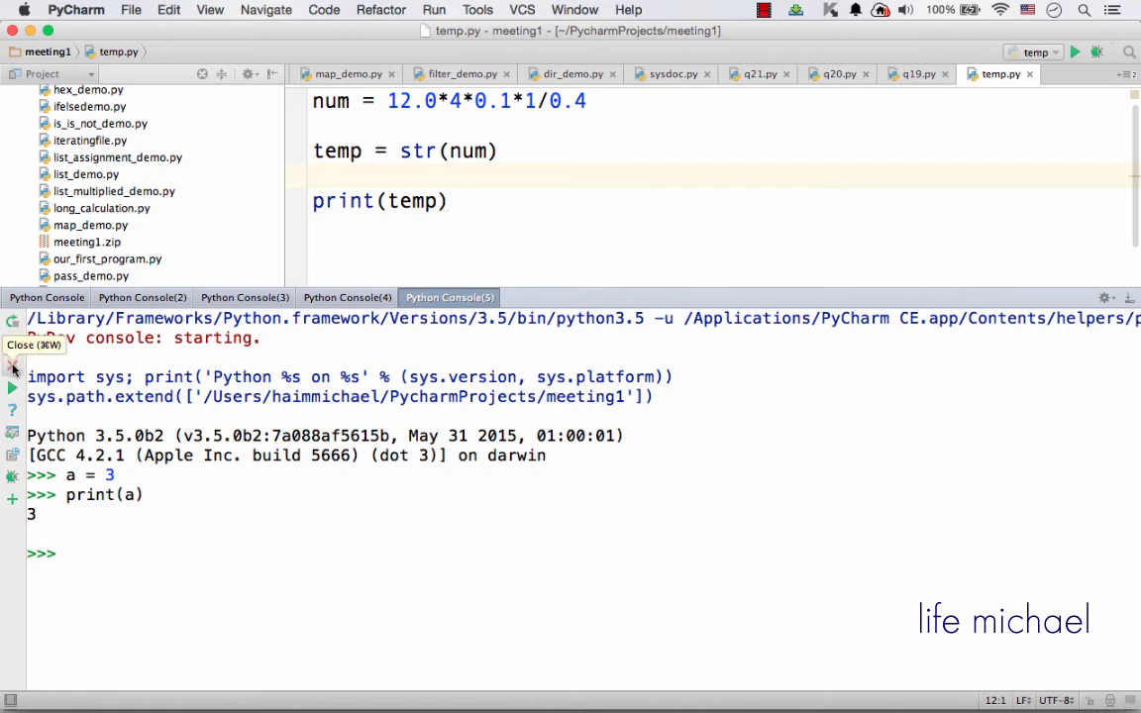
Close the extra console tabs and enter a = 12 and c = 22 in the remaining one.
{"action": "left_click", "coordinate": [483, 297]}
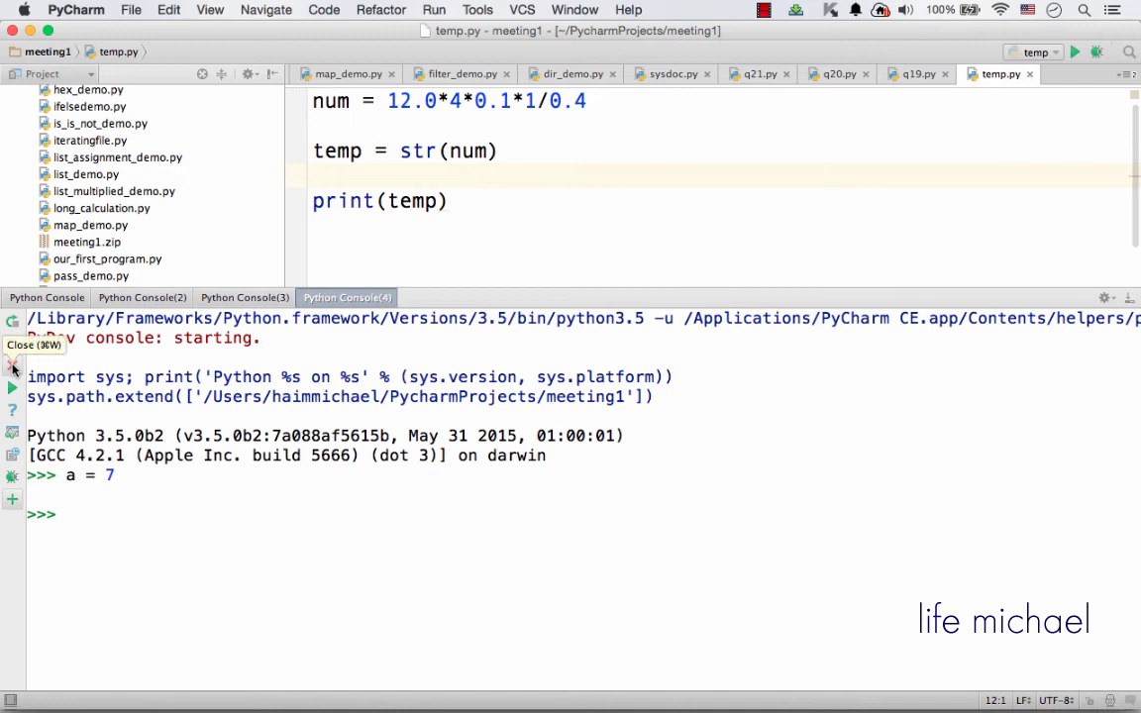
{"action": "left_click", "coordinate": [12, 367]}
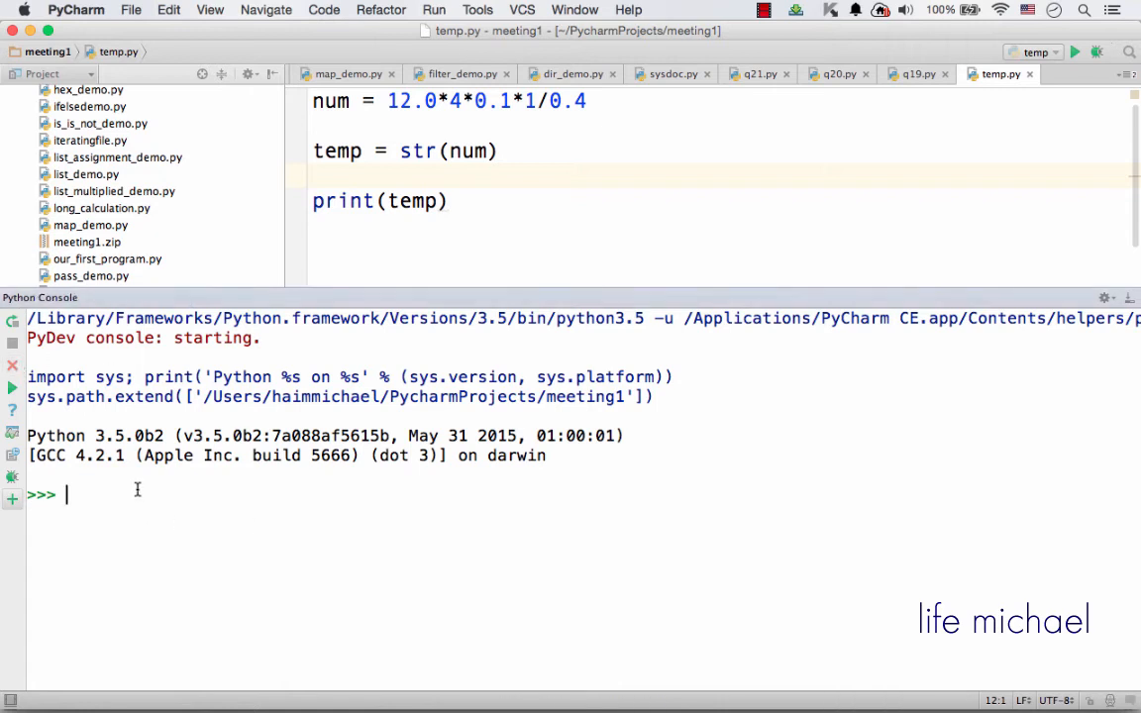
{"action": "mouse_move", "coordinate": [307, 498]}
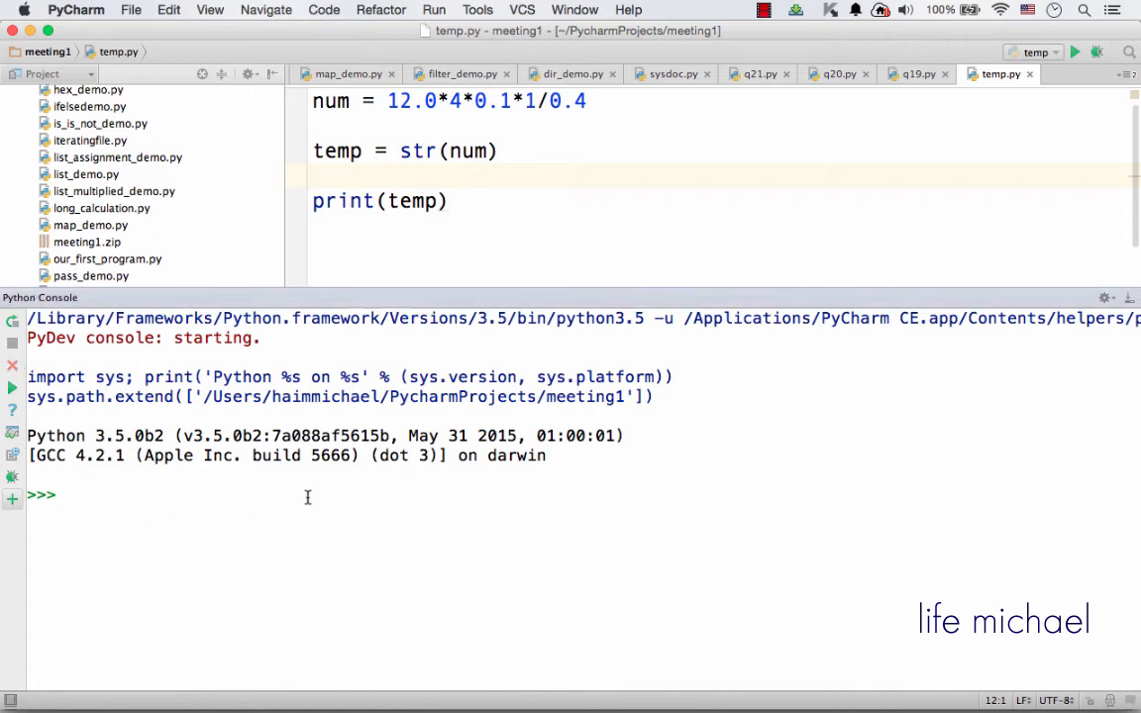
{"action": "type", "text": "a = 12"}
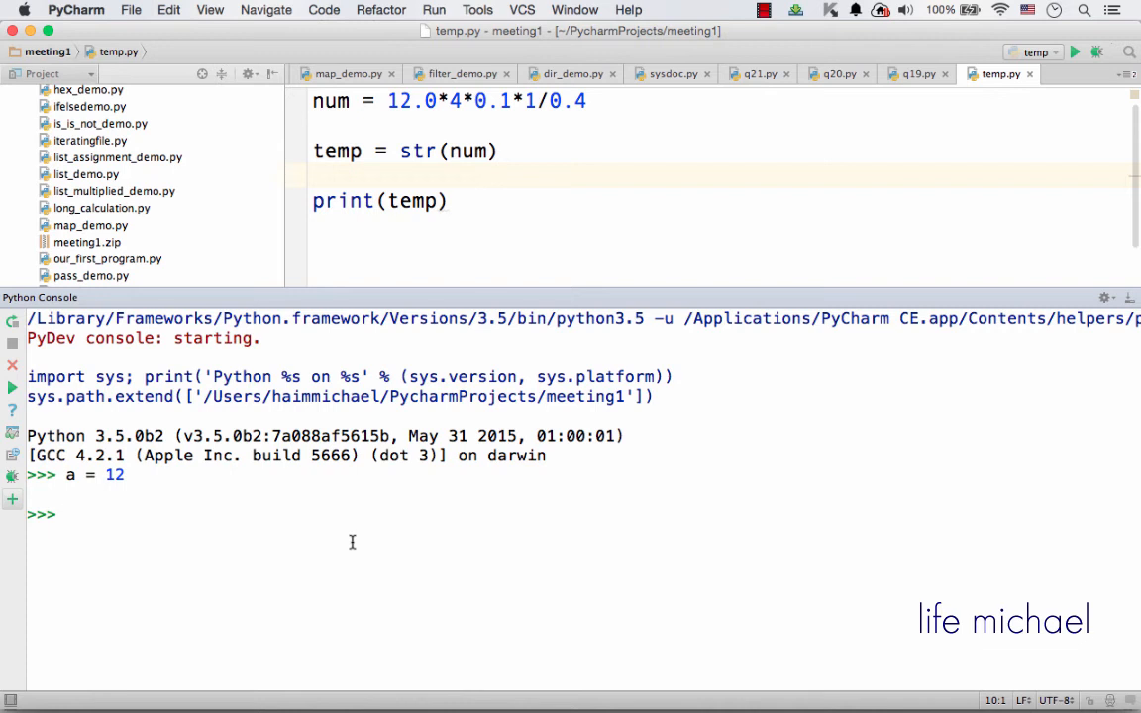
{"action": "type", "text": "c = 22"}
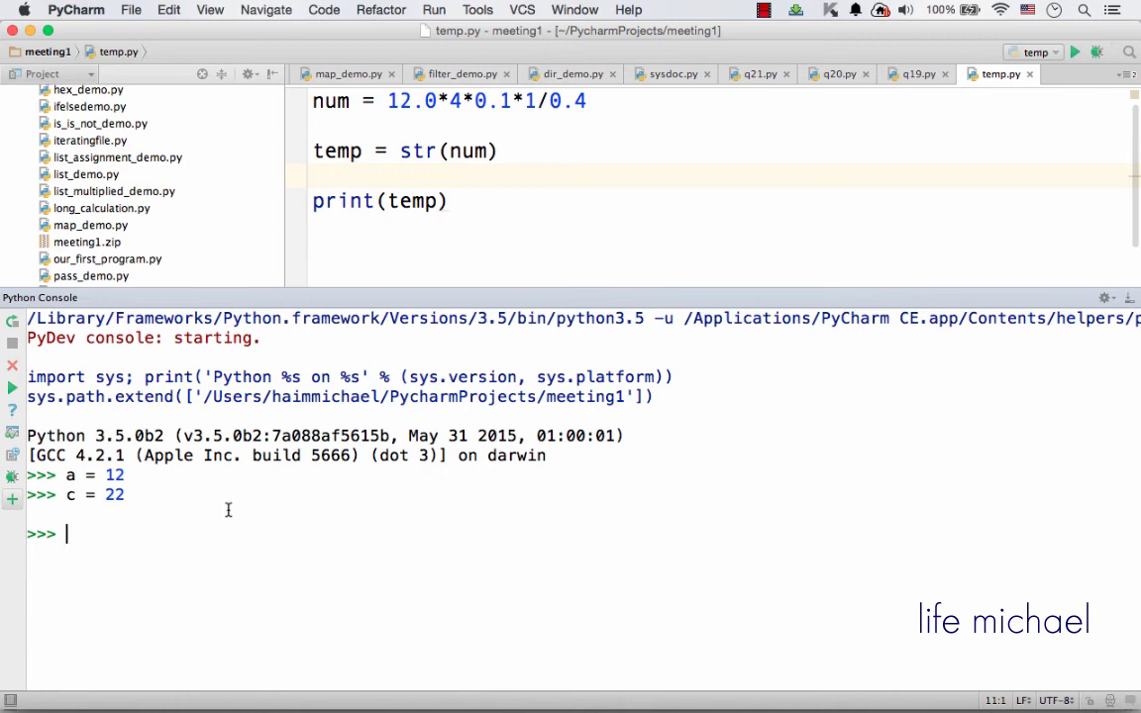
Clear All console output via the context menu, keeping the session alive.
{"action": "right_click", "coordinate": [228, 511]}
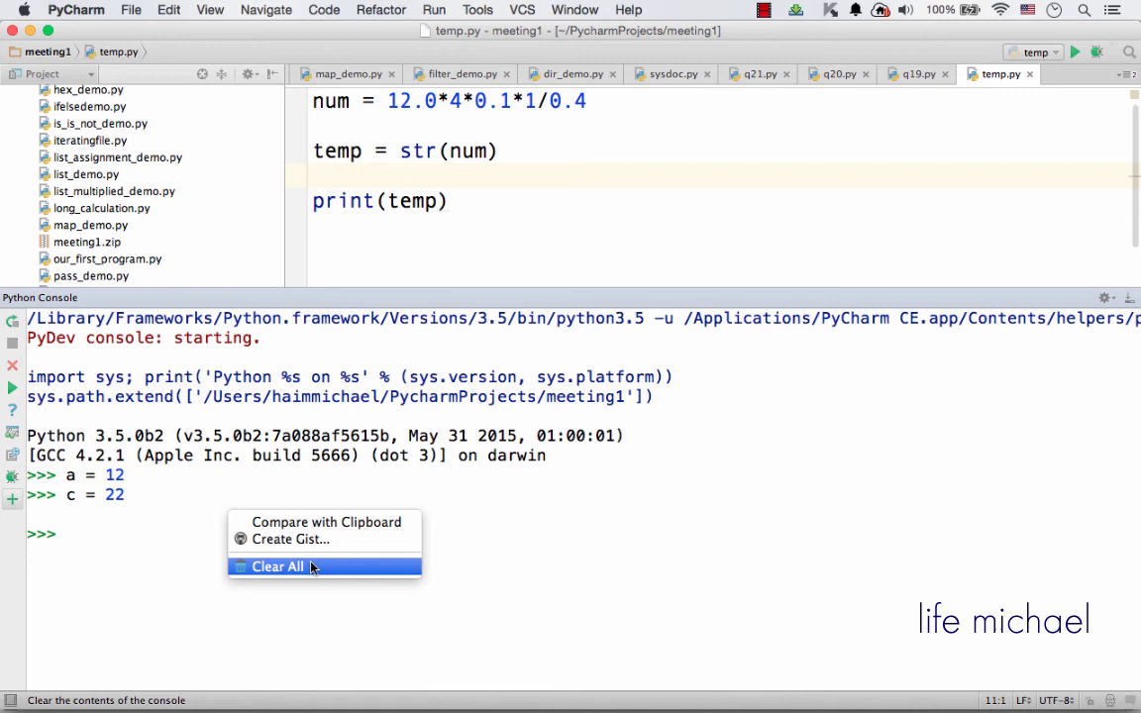
{"action": "left_click", "coordinate": [278, 566]}
{"action": "type", "text": "a"}
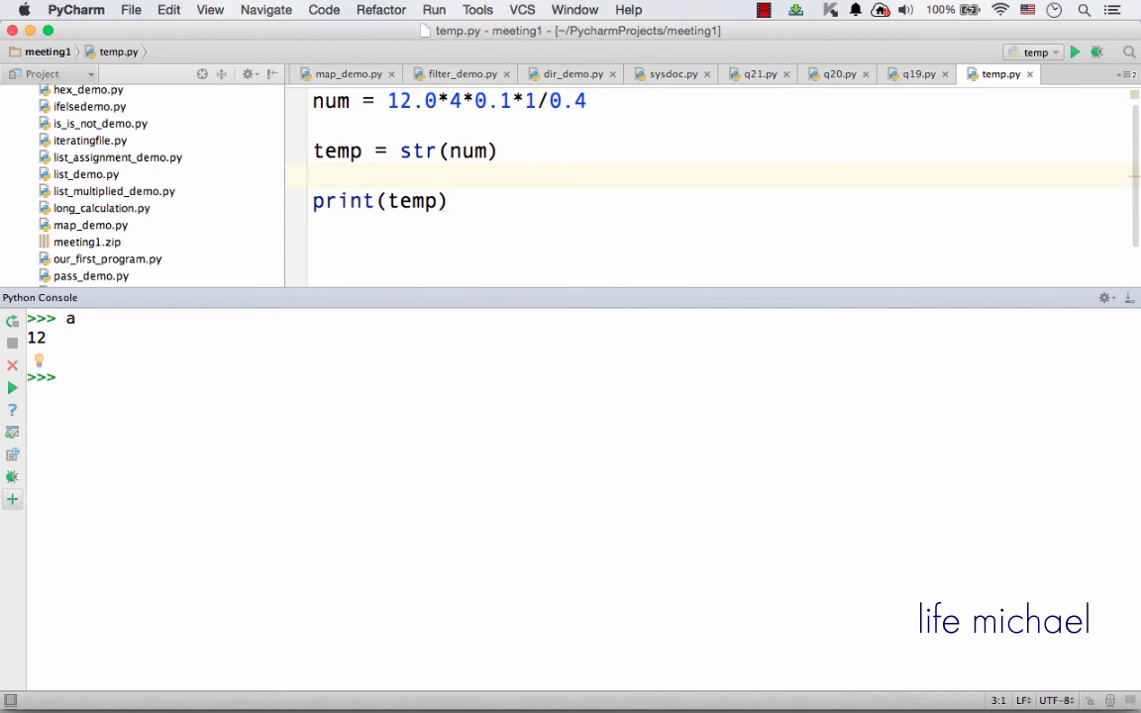
{"action": "mouse_move", "coordinate": [312, 562]}
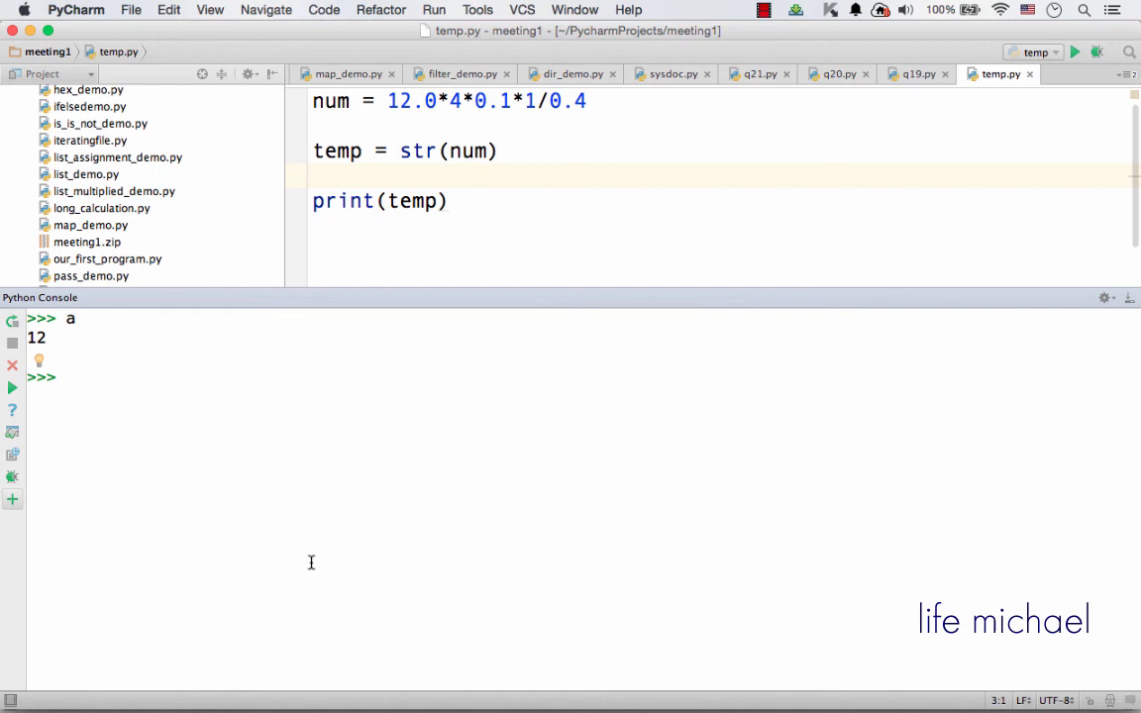